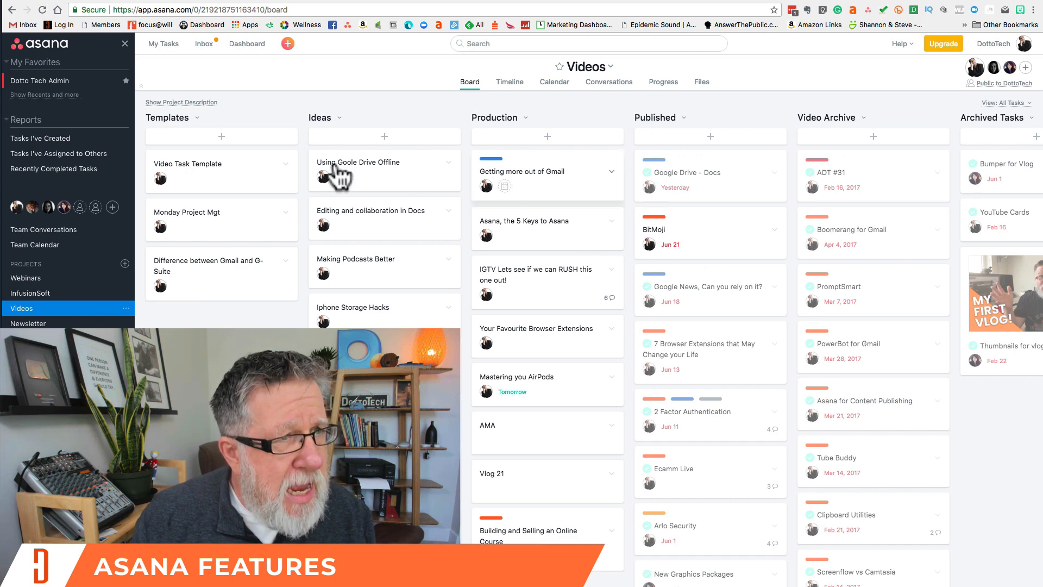
mouse_move(52, 89)
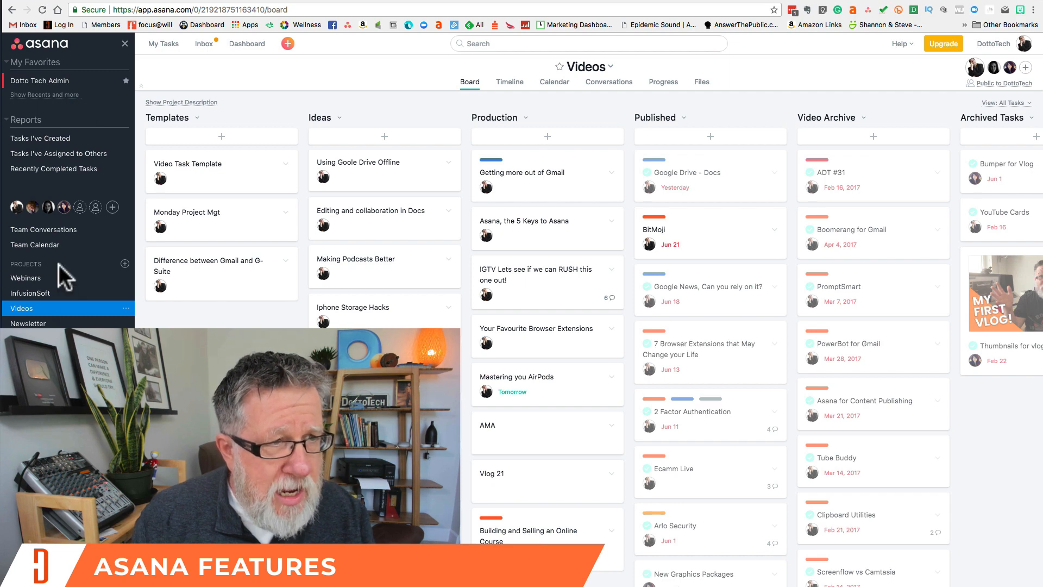
mouse_move(282, 239)
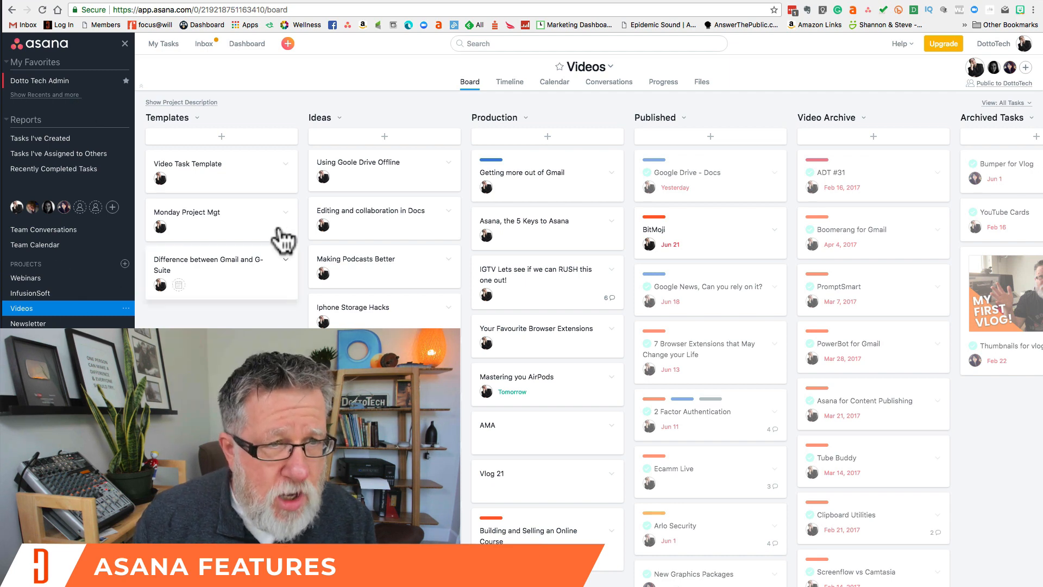
mouse_move(469, 489)
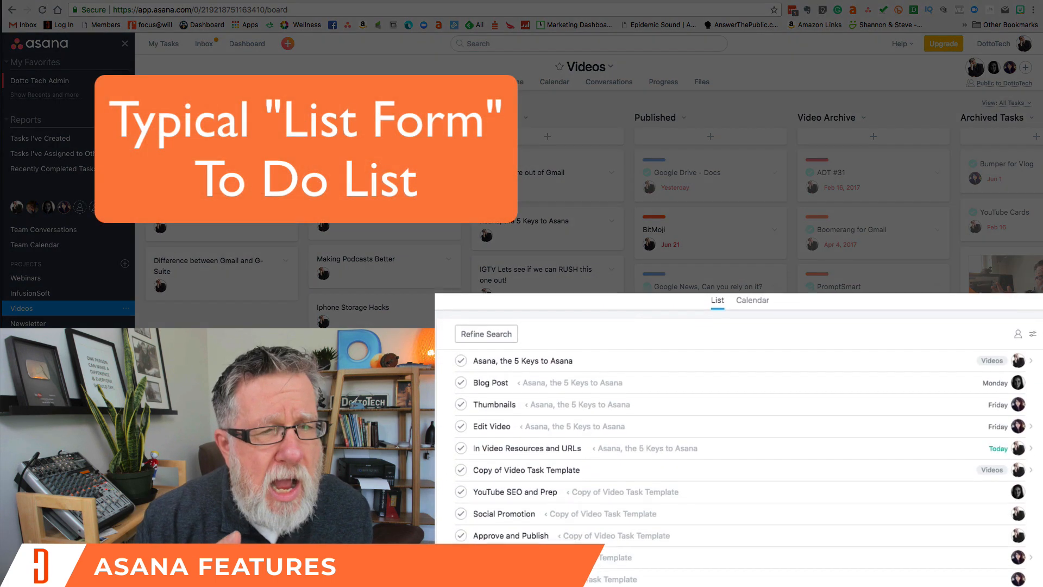
- Review the 'Asana, the 5 Keys to Asana' task and close it again
scroll("down", 3)
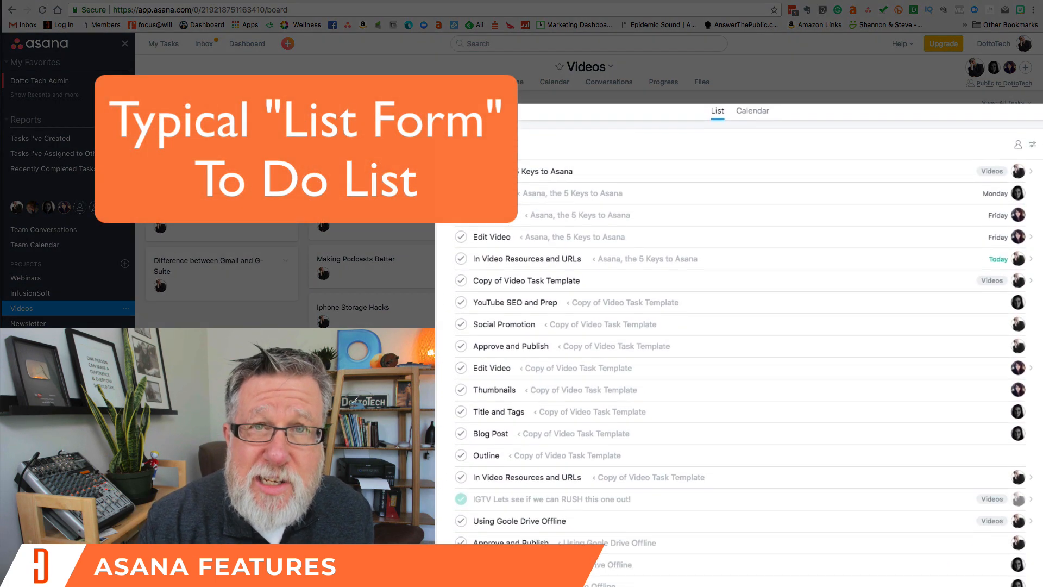
scroll("down", 3)
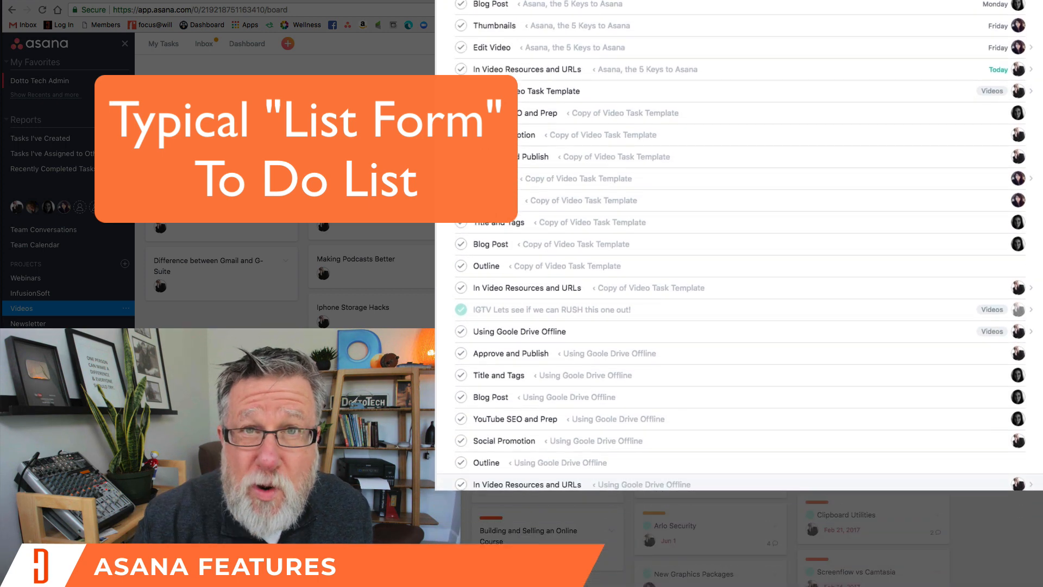
scroll("down", 3)
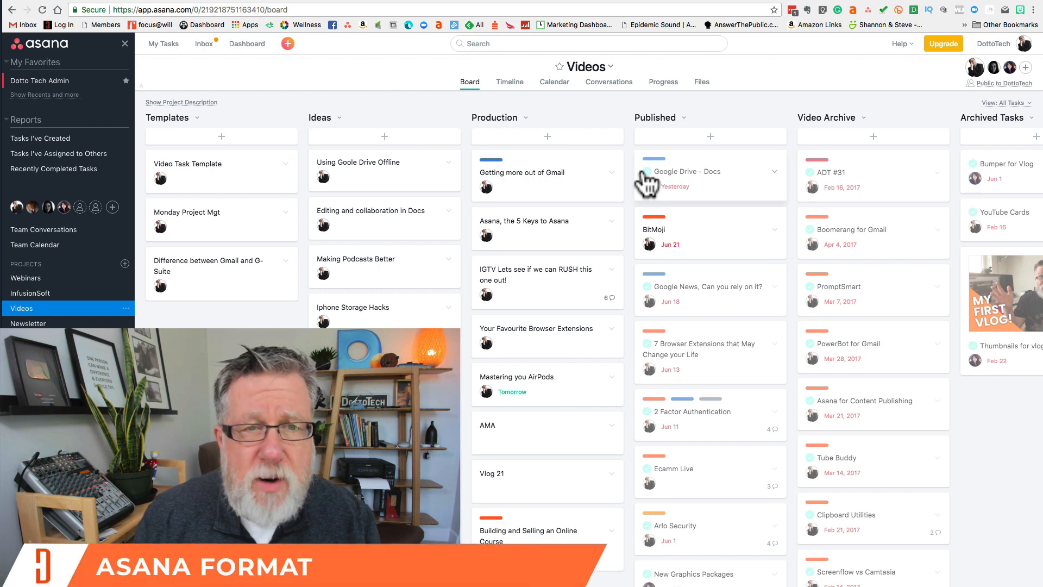
mouse_move(215, 107)
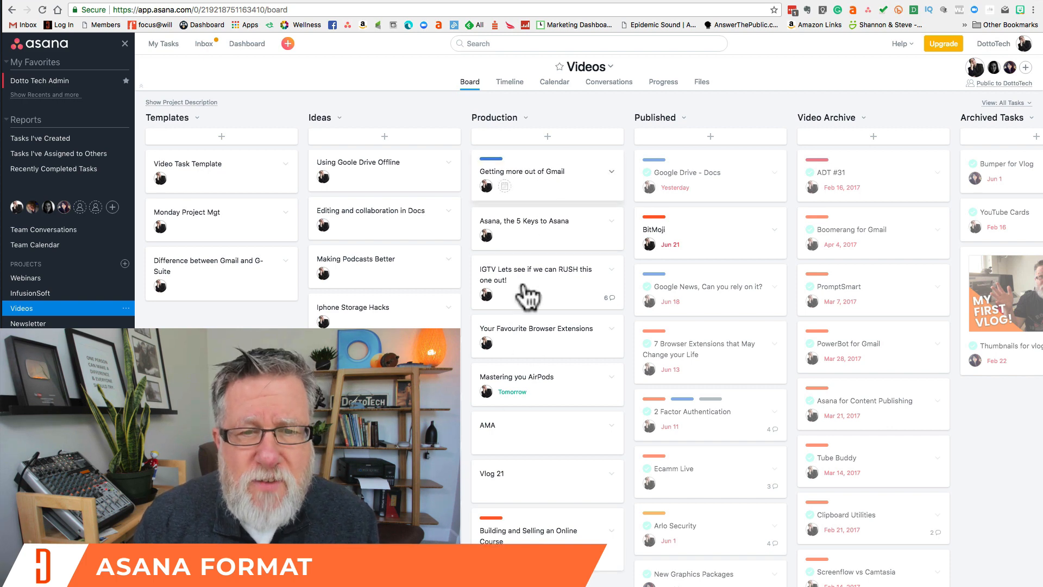
mouse_move(549, 501)
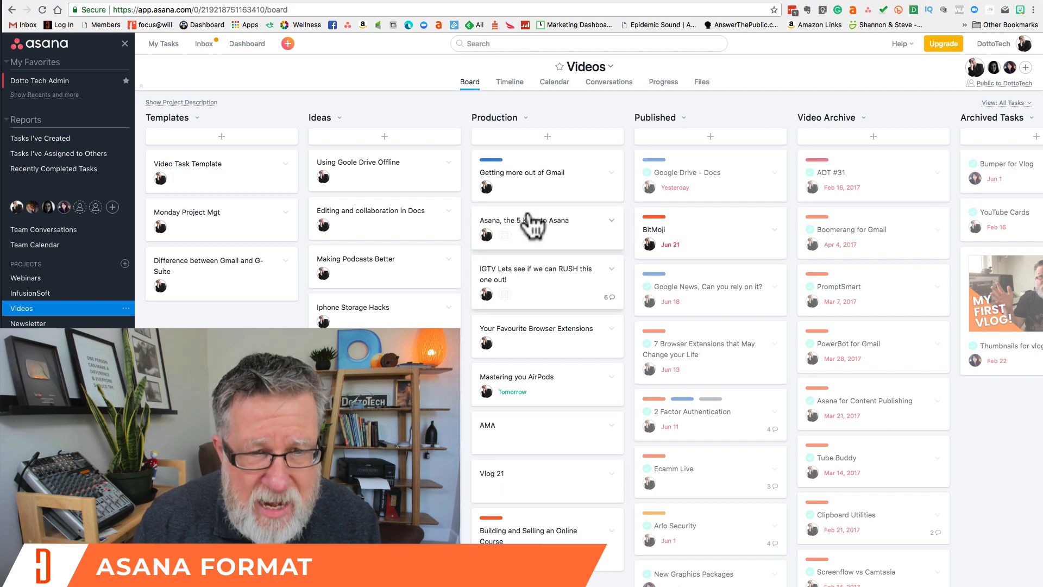
left_click(532, 219)
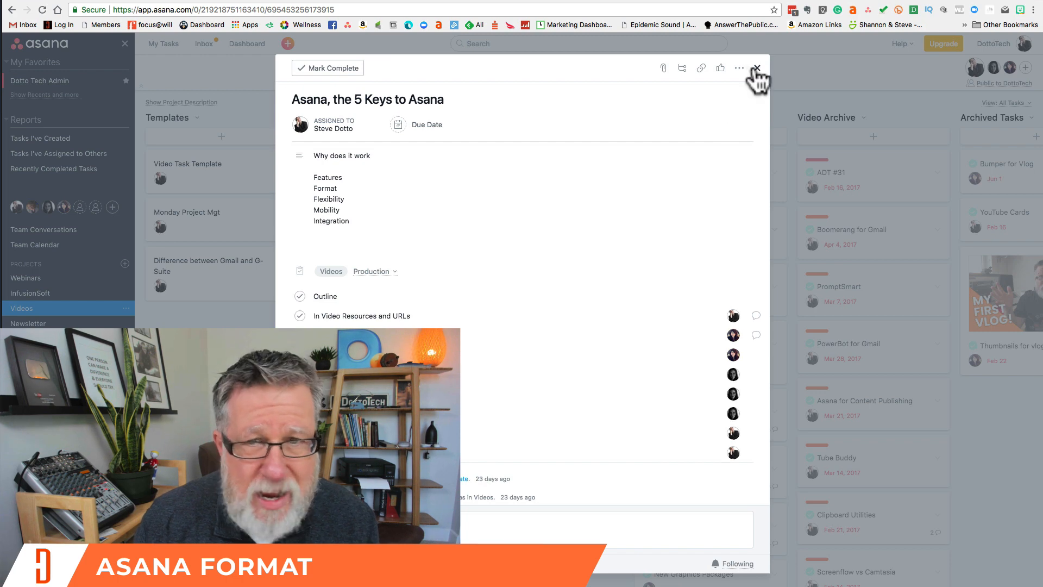
left_click(757, 68)
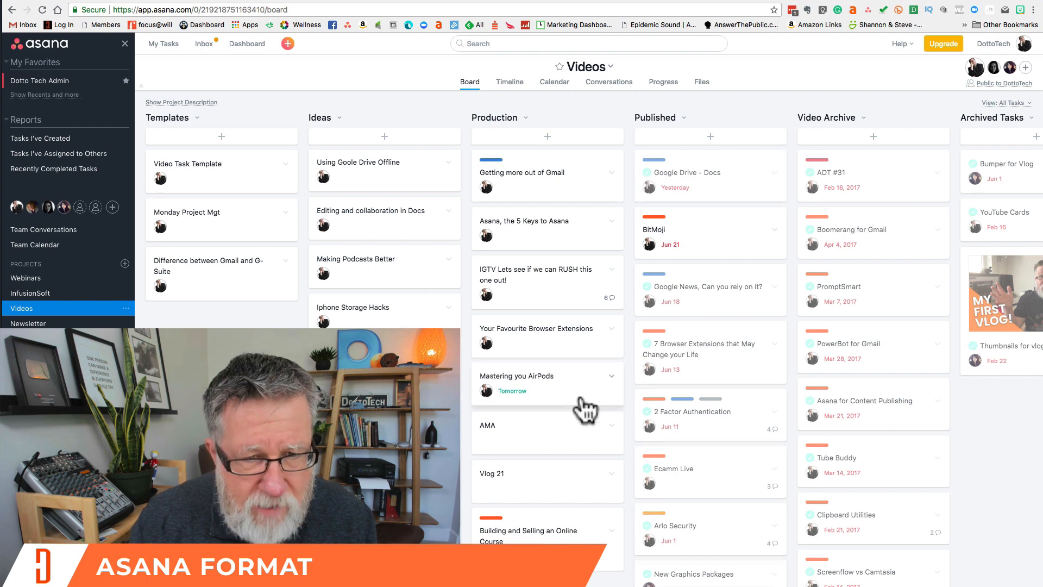
mouse_move(533, 283)
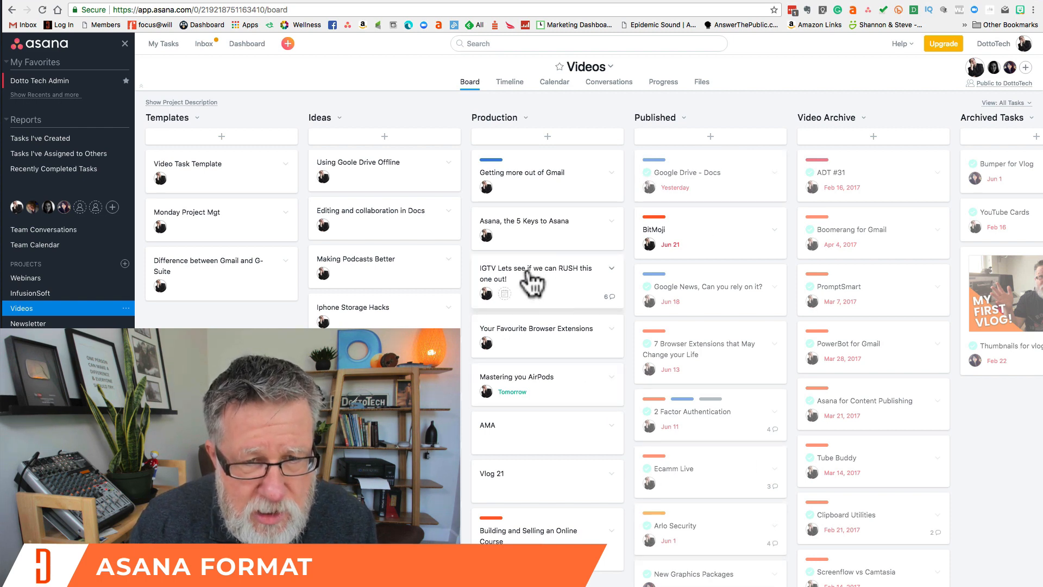
- Mark the IGTV task complete so it moves to the Published column
left_click(532, 273)
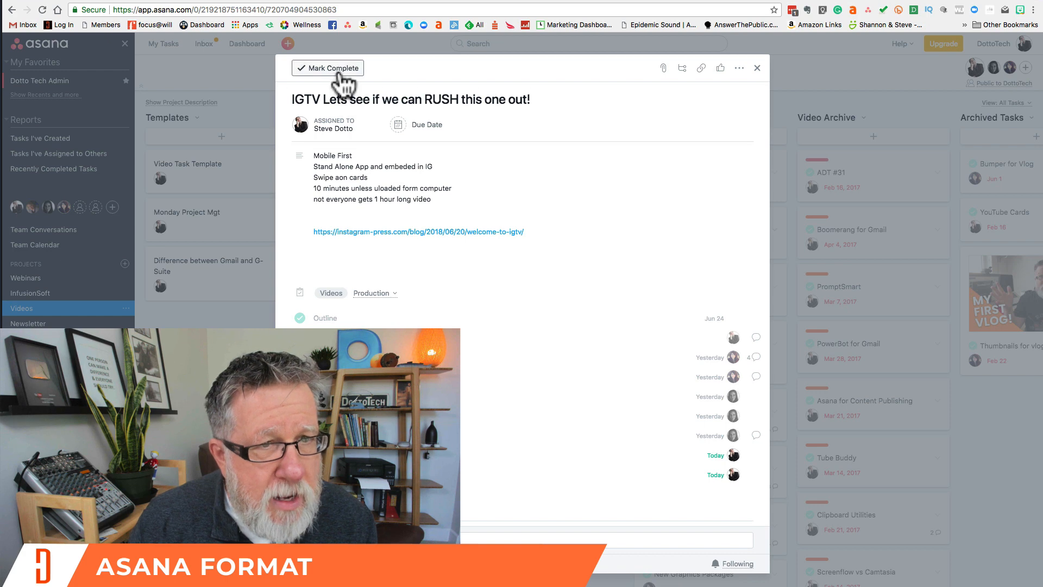
left_click(327, 67)
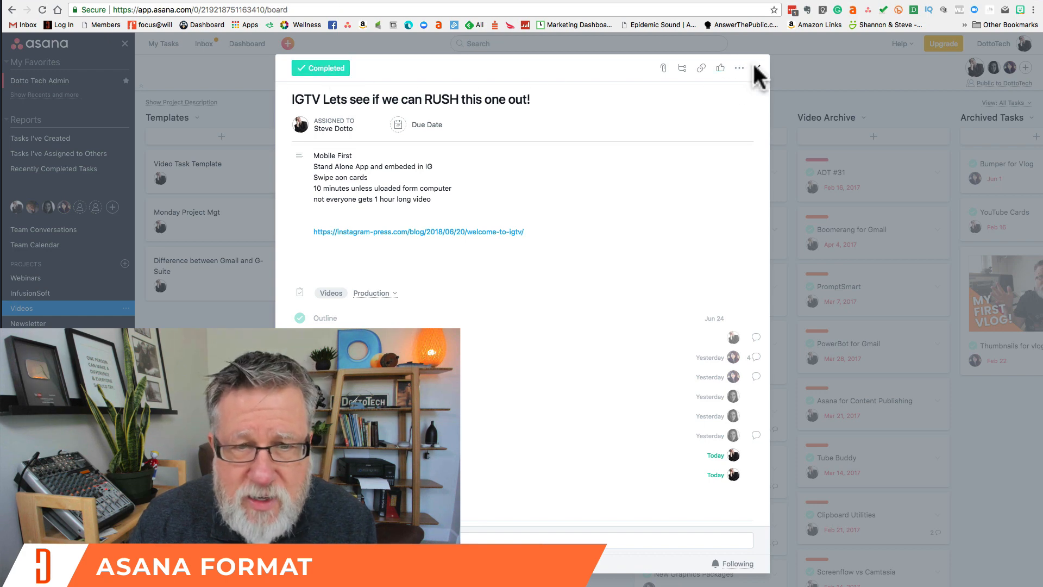
left_click(757, 68)
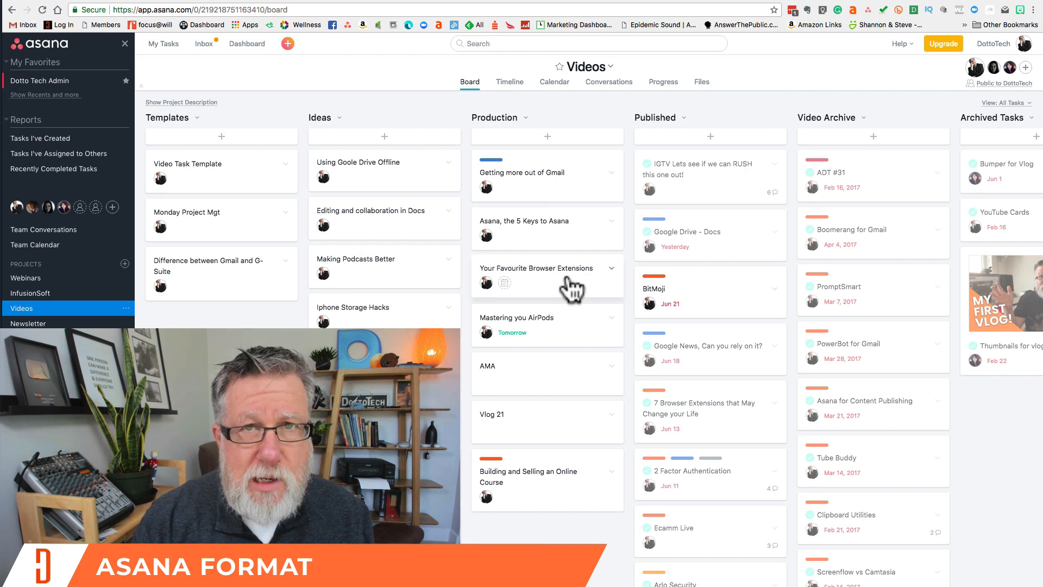
mouse_move(291, 288)
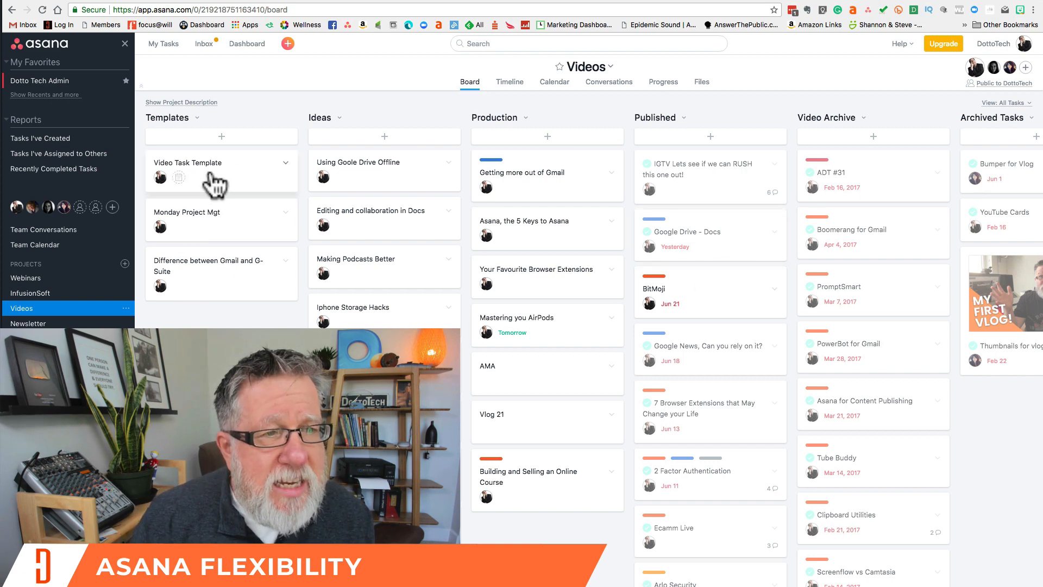
- Open the Video Task Template task and begin editing its description
left_click(187, 163)
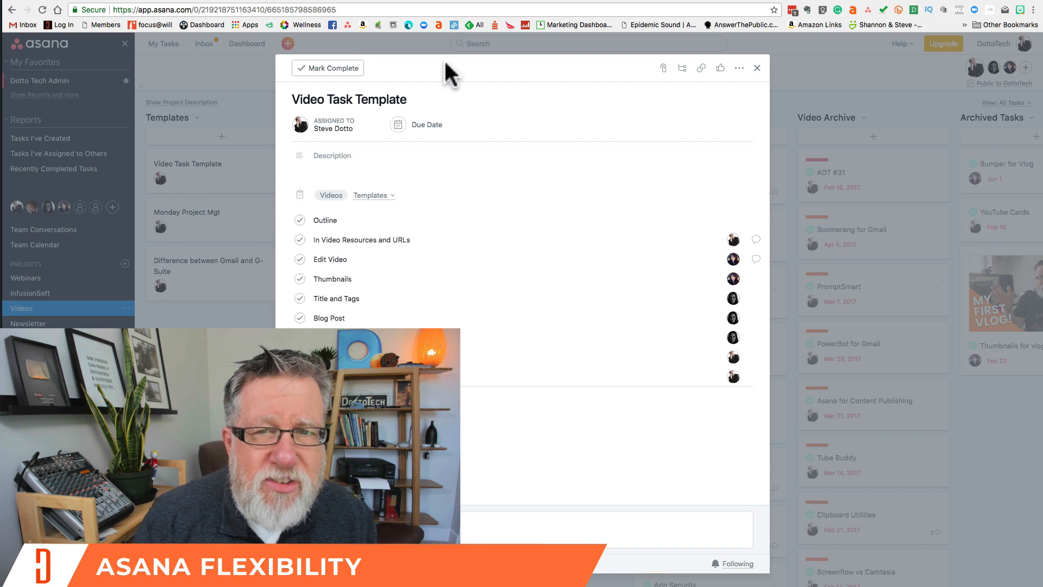
mouse_move(596, 350)
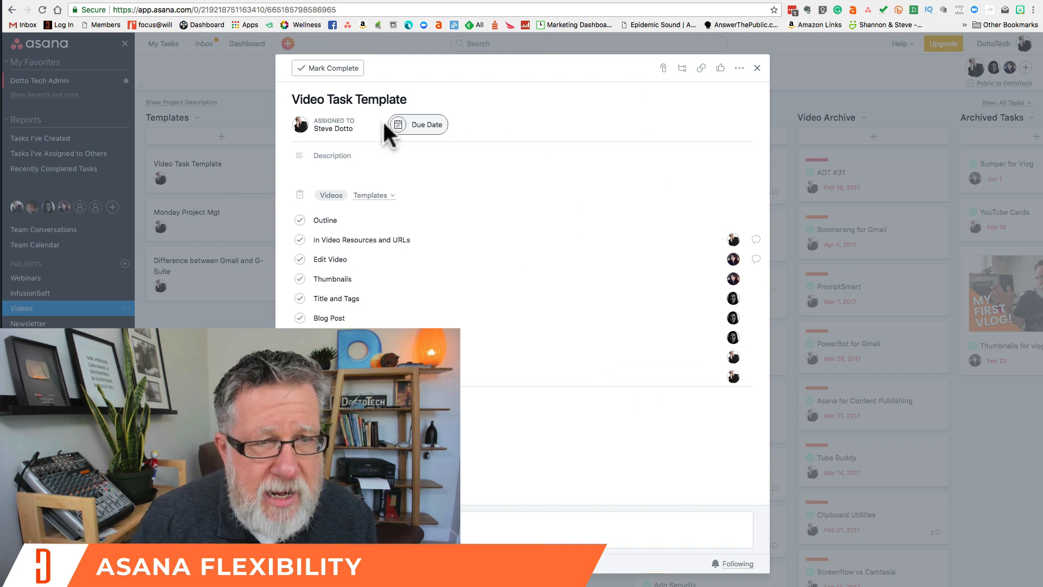
mouse_move(467, 147)
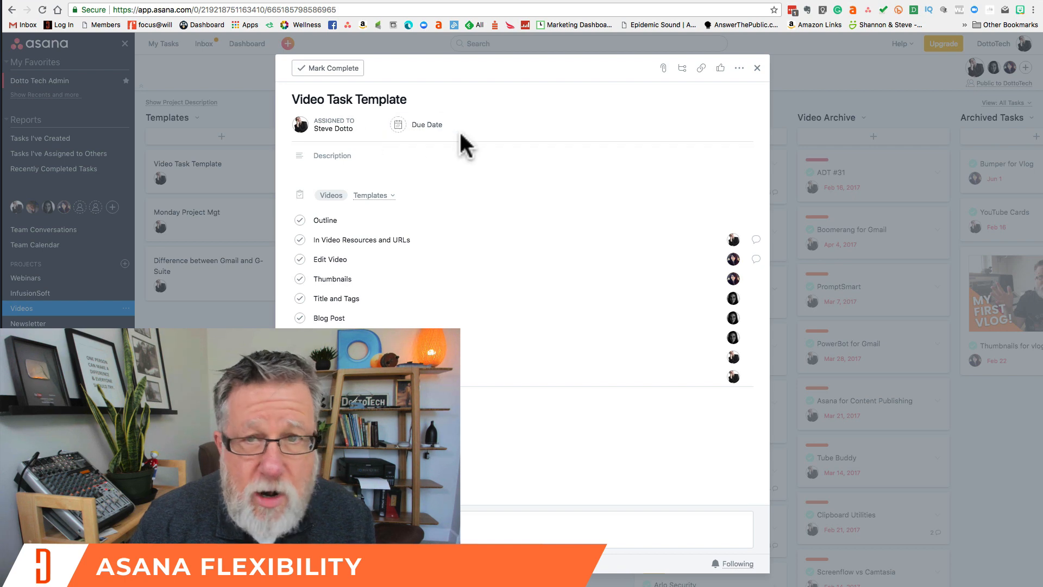
left_click(391, 162)
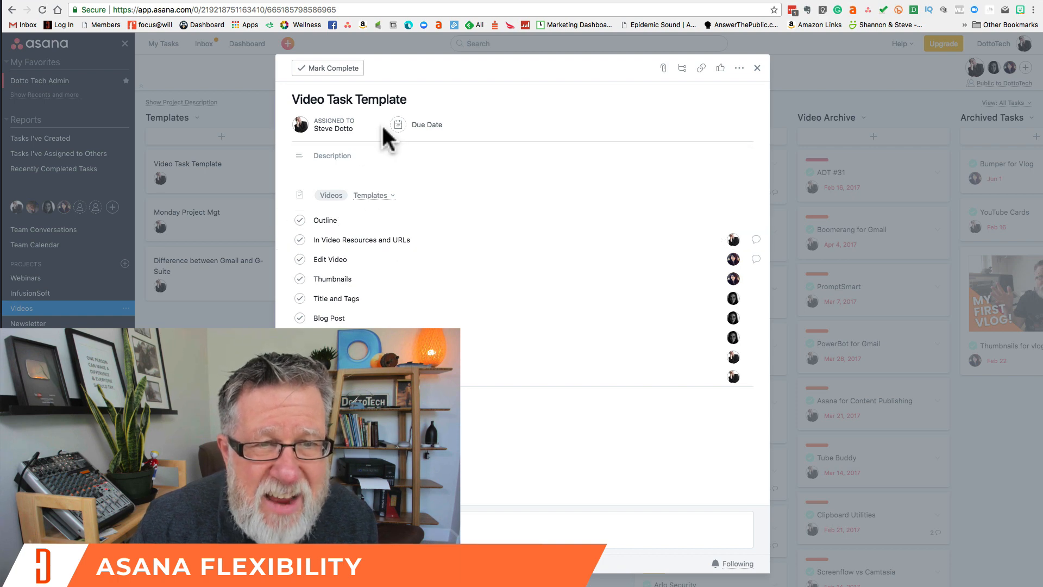
mouse_move(717, 219)
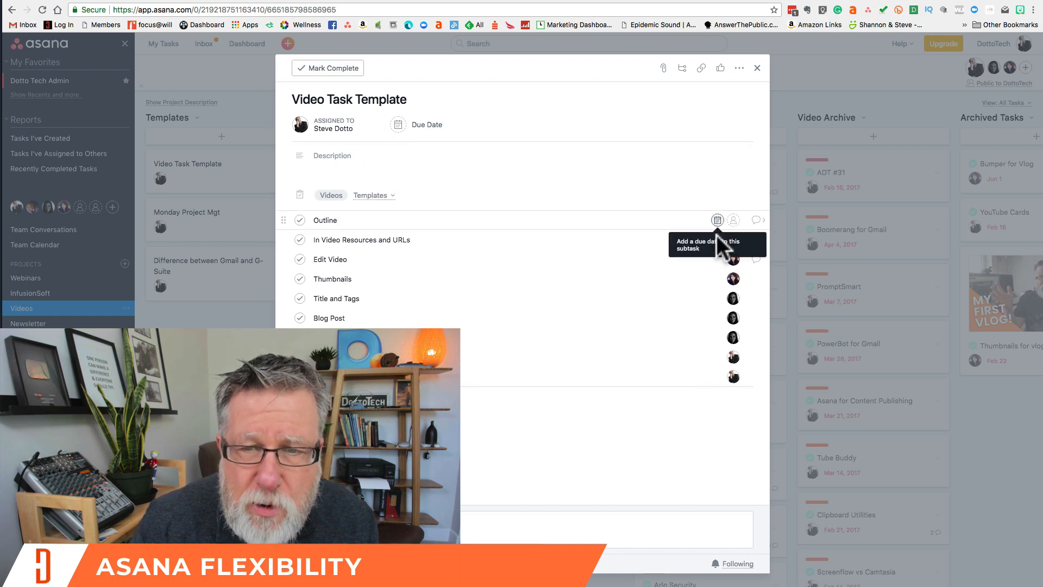
left_click(734, 239)
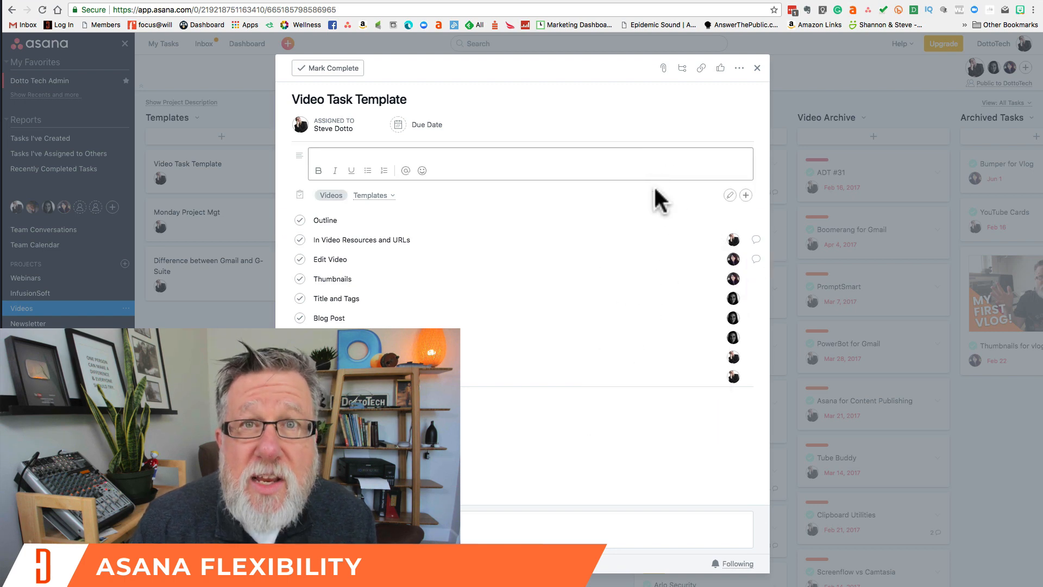
mouse_move(757, 239)
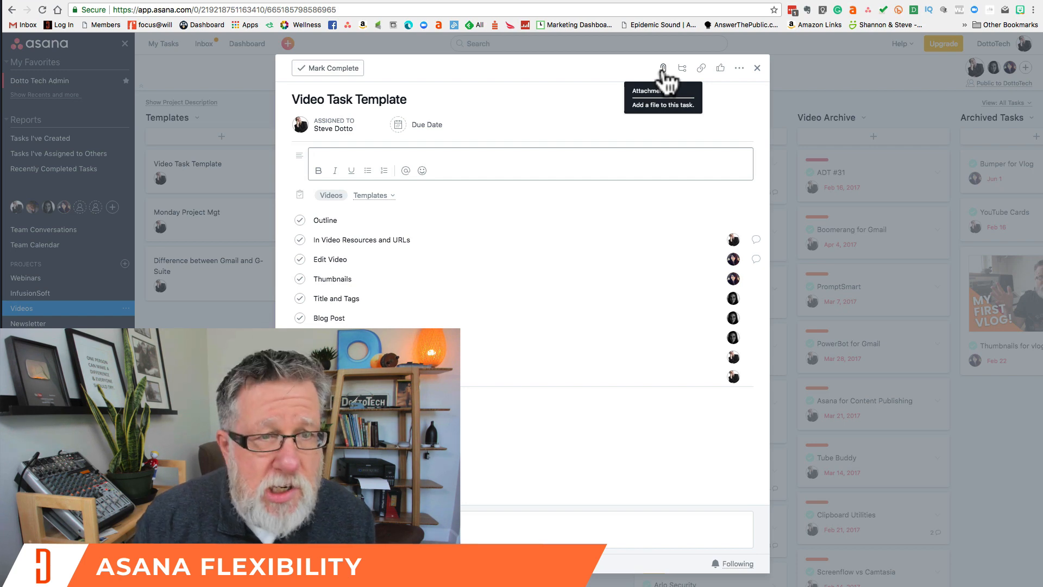
mouse_move(446, 111)
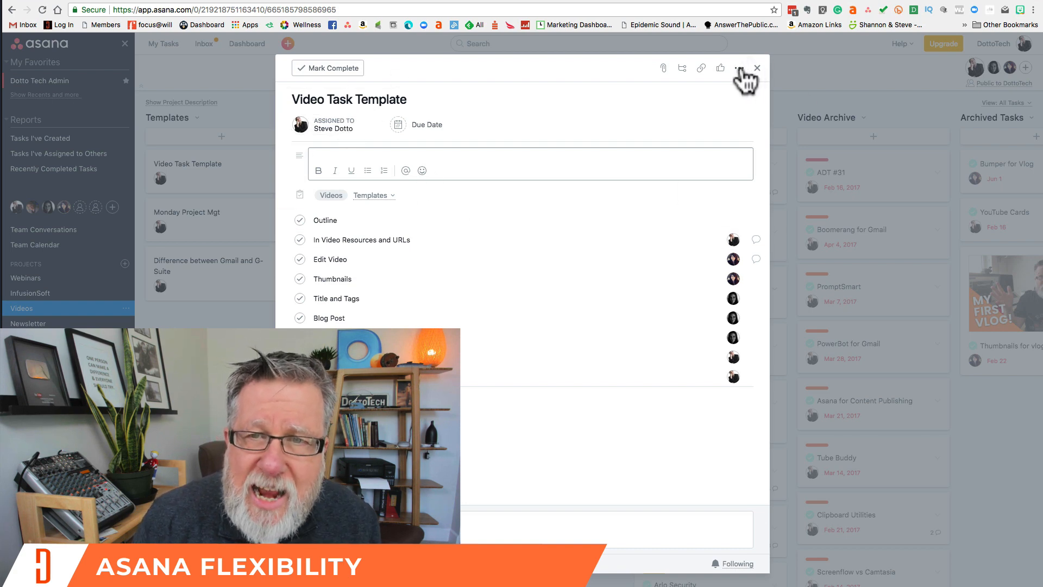
- Duplicate the Video Task Template, choosing whether the copy keeps its assignee
left_click(739, 68)
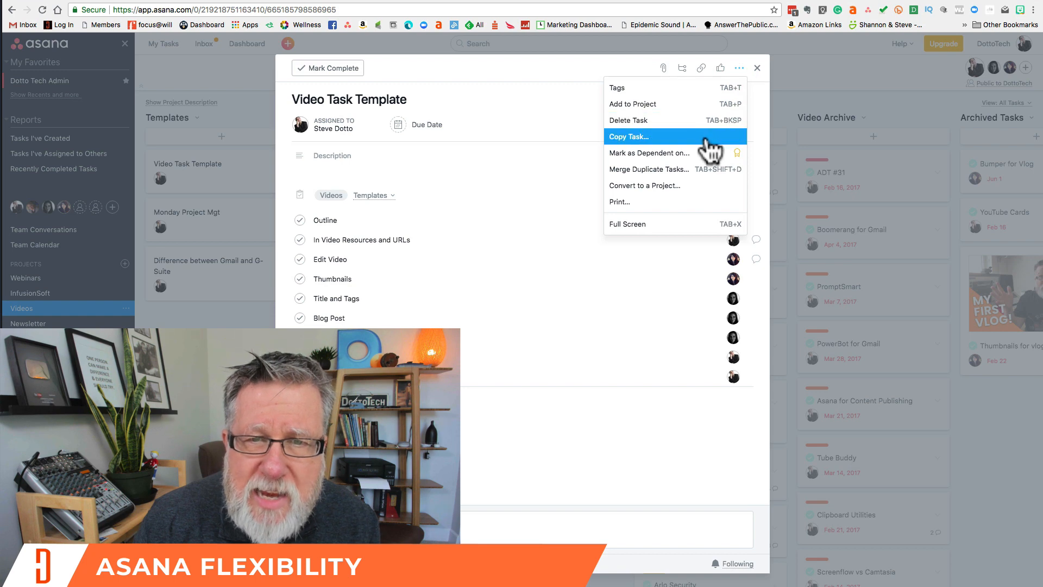
left_click(628, 137)
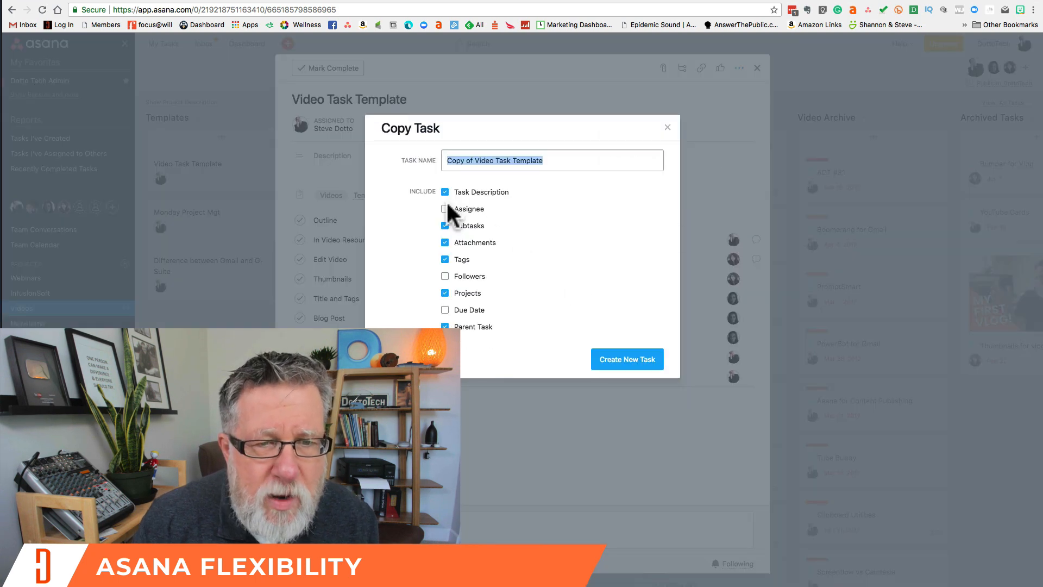
left_click(667, 126)
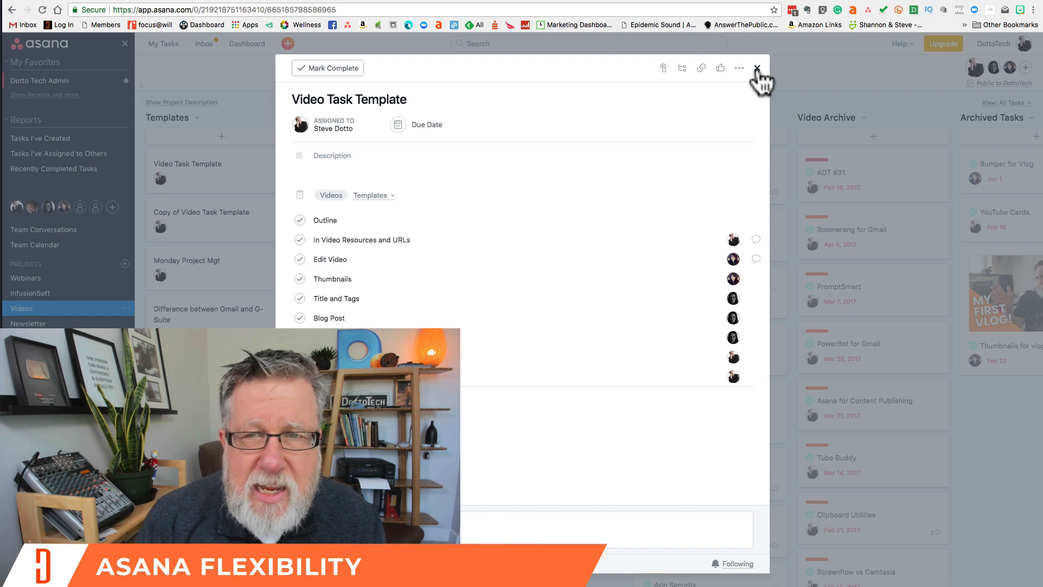
- In the 5 Keys to Asana task, make In Video Resources and URLs due today
left_click(757, 68)
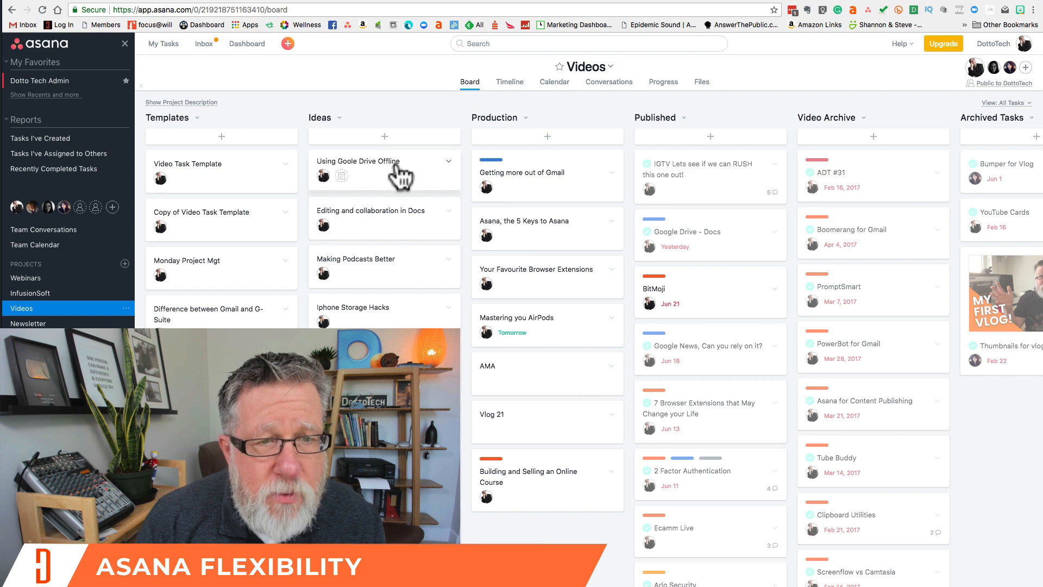
mouse_move(576, 243)
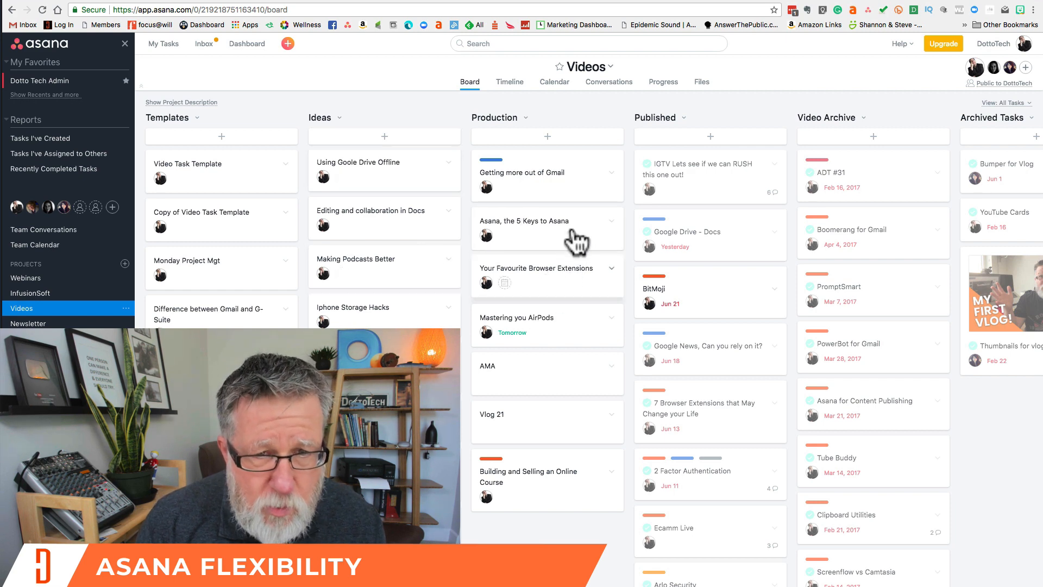
left_click(524, 221)
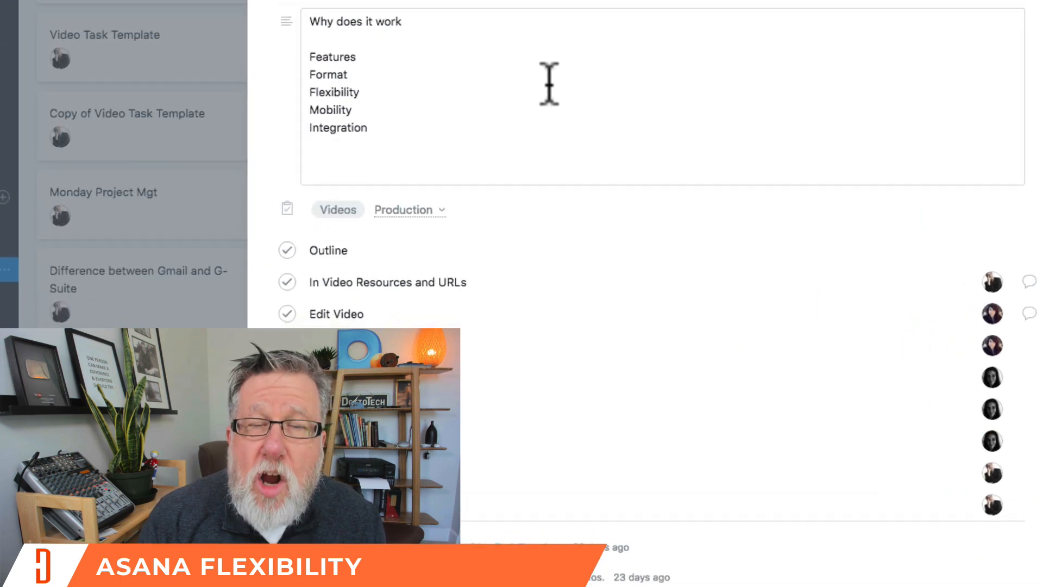
mouse_move(527, 124)
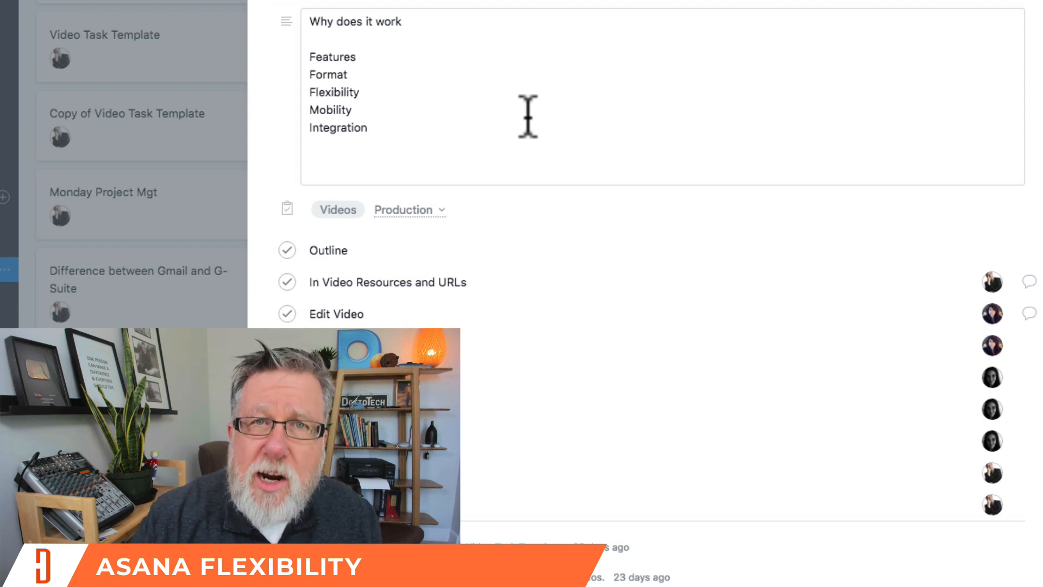
mouse_move(408, 24)
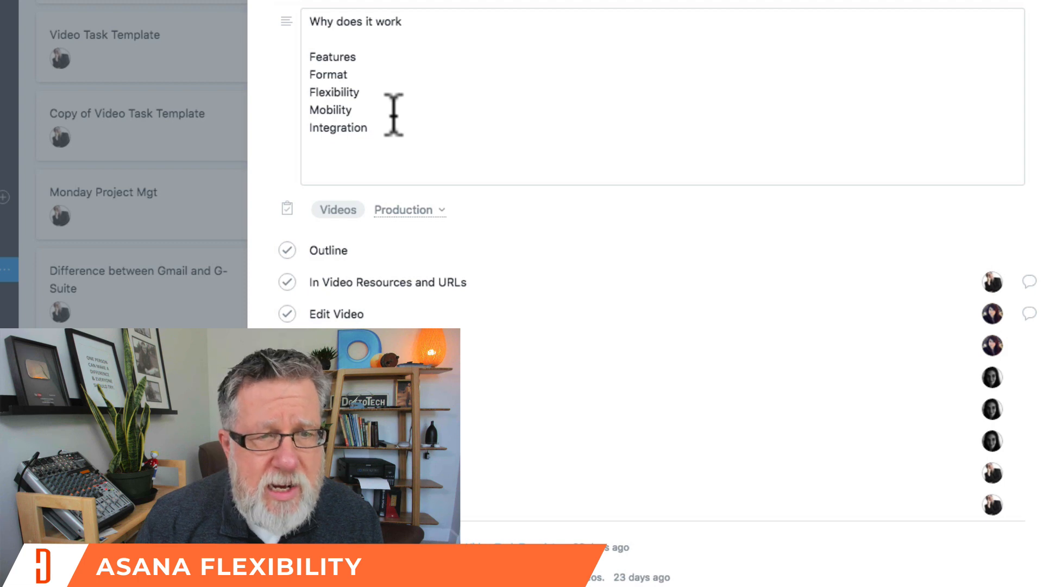
scroll("down", 3)
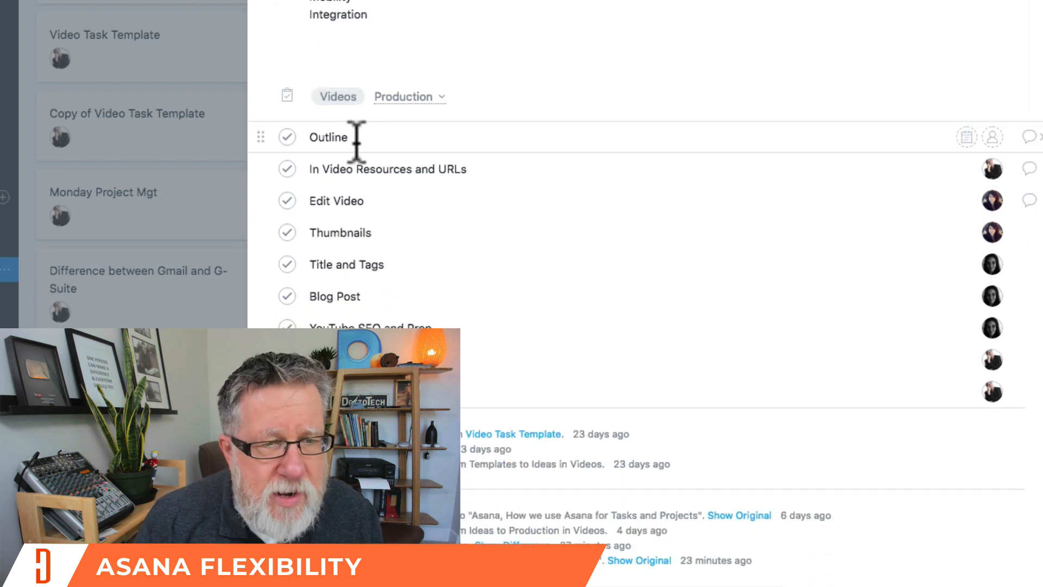
mouse_move(967, 169)
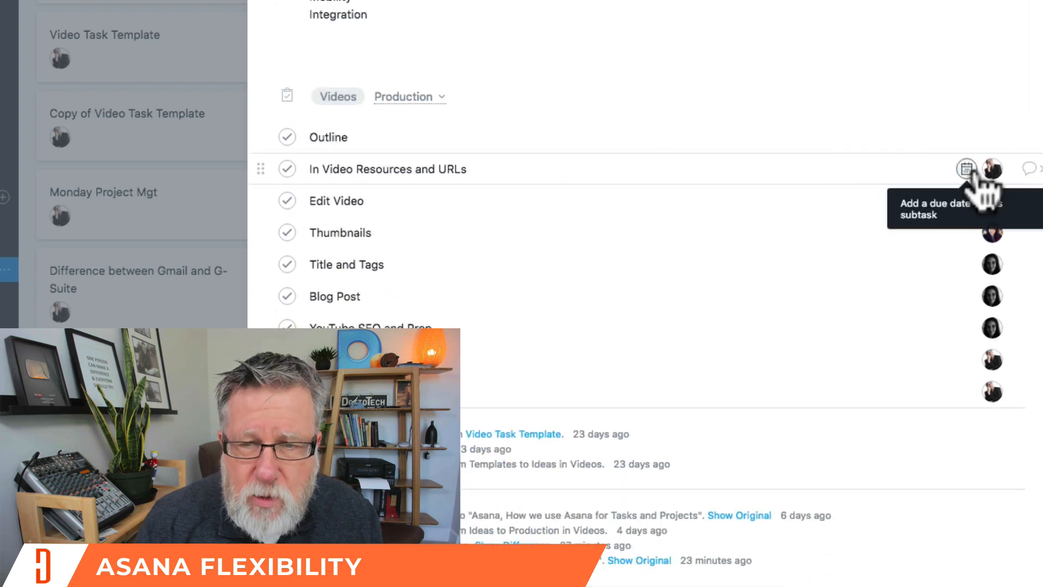
left_click(966, 169)
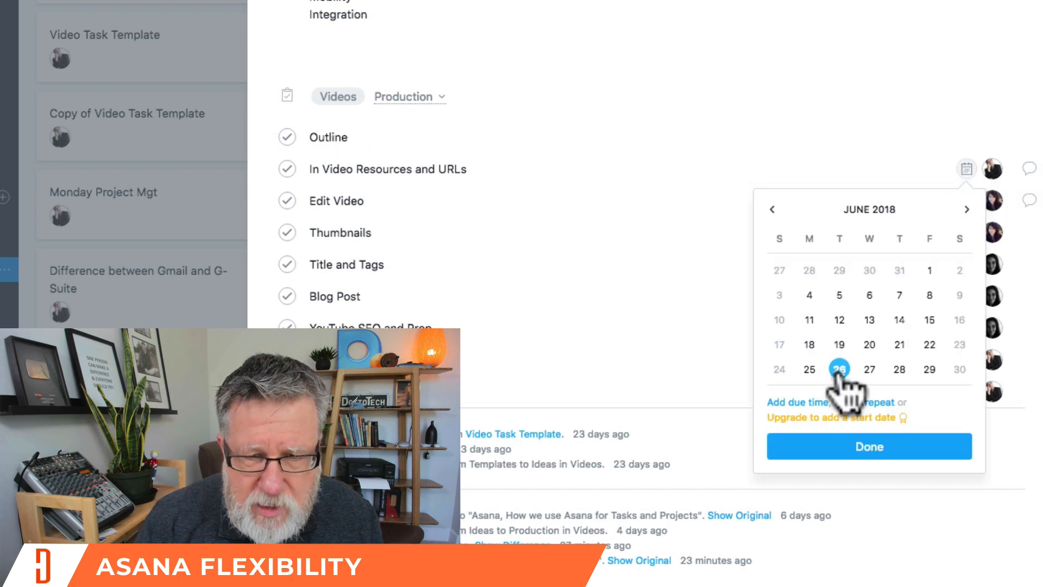
left_click(869, 446)
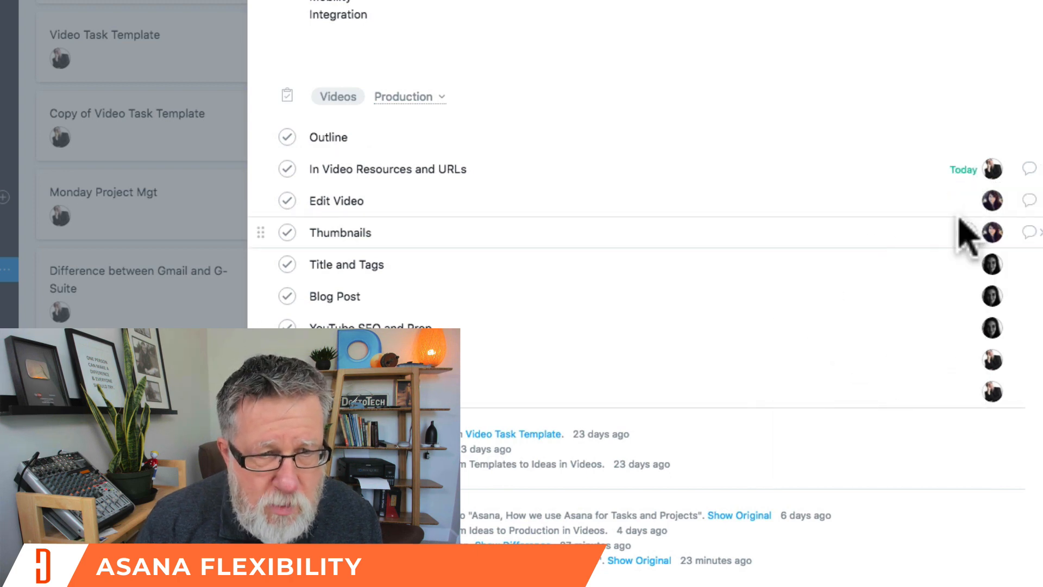
mouse_move(966, 200)
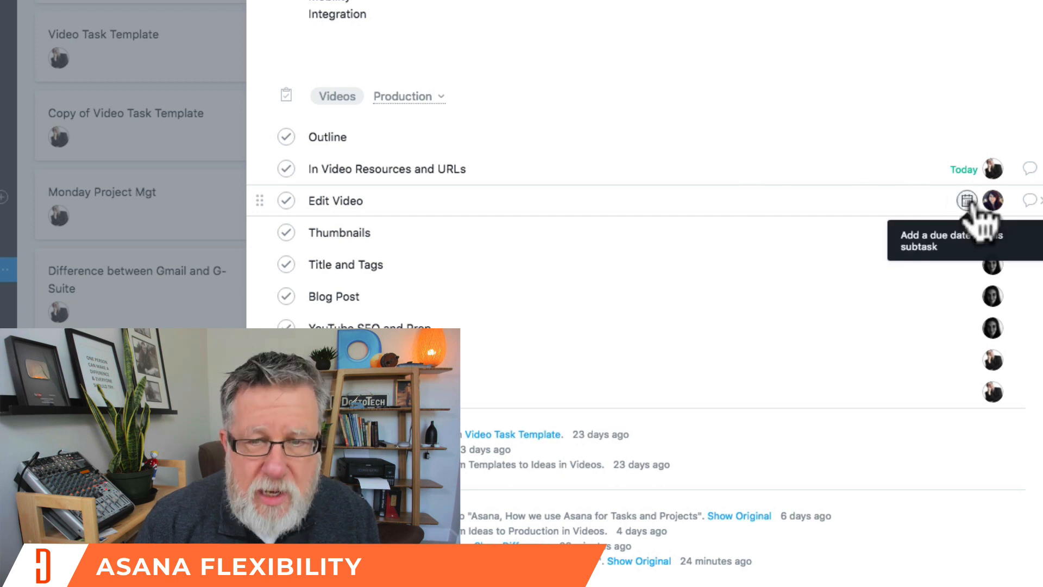
- Set Edit Video and Thumbnails due Friday and Blog Post due next Monday
left_click(965, 198)
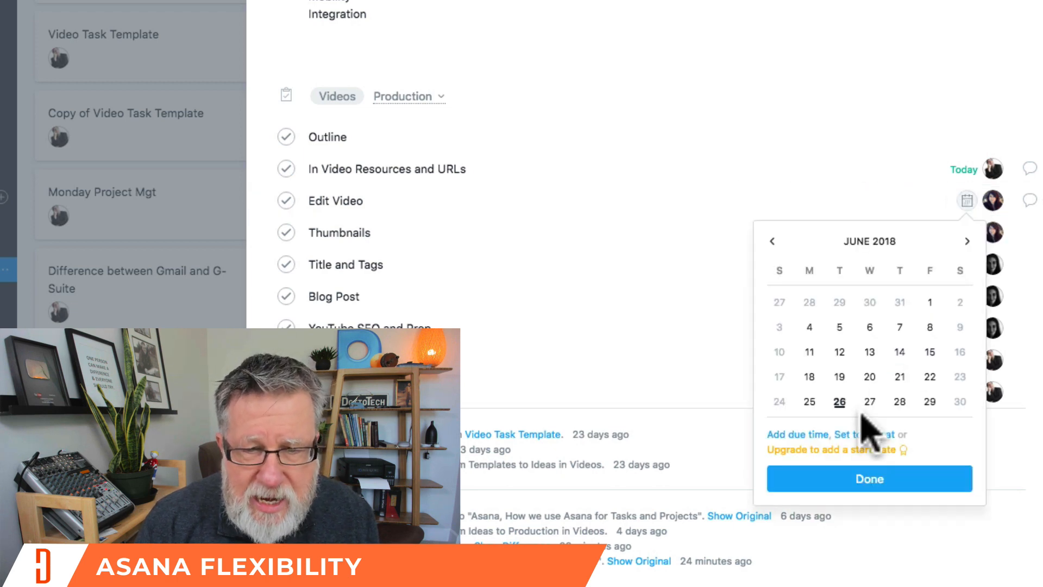
left_click(869, 401)
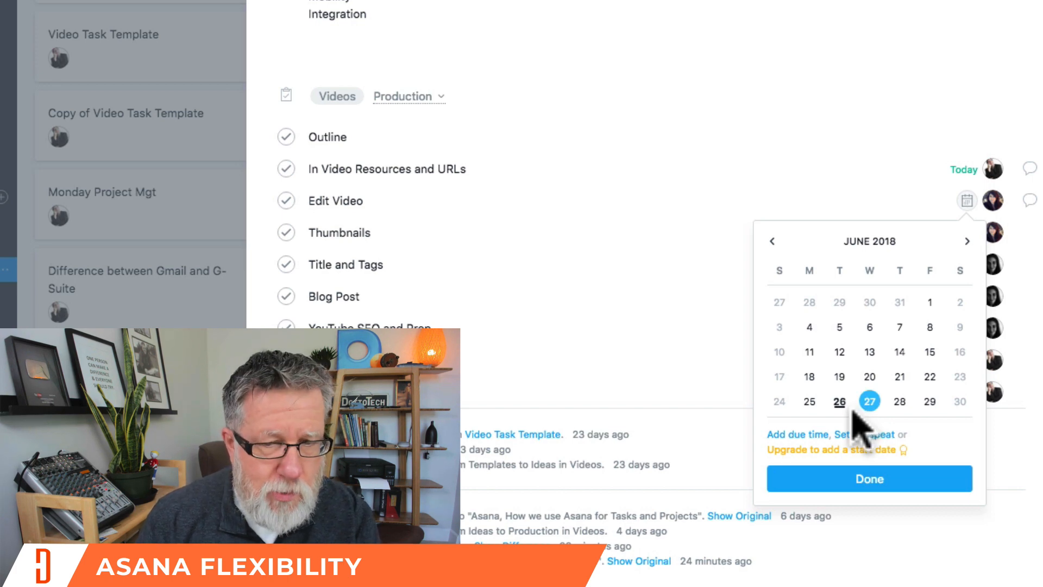
left_click(930, 401)
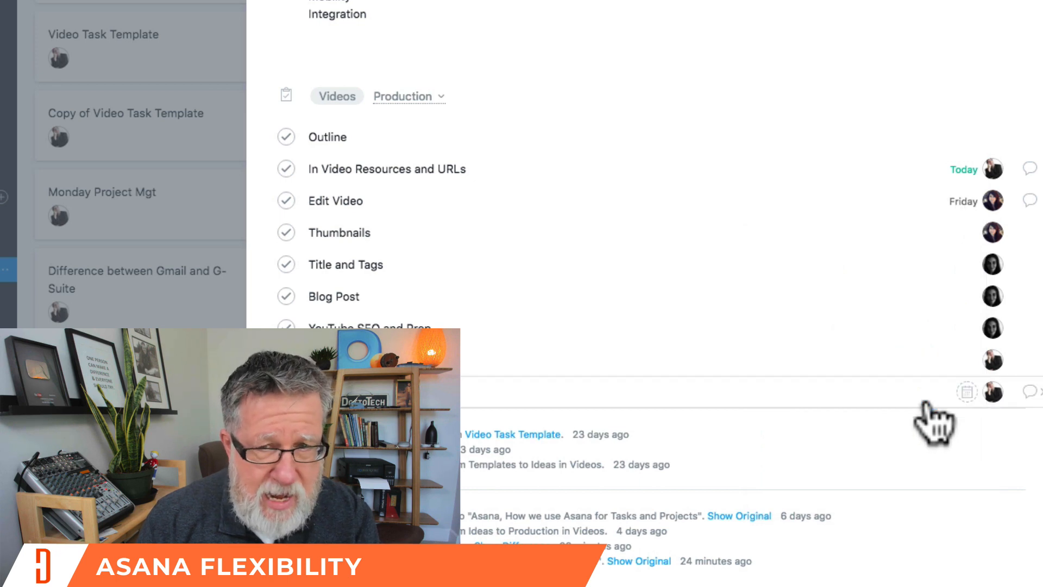
left_click(967, 232)
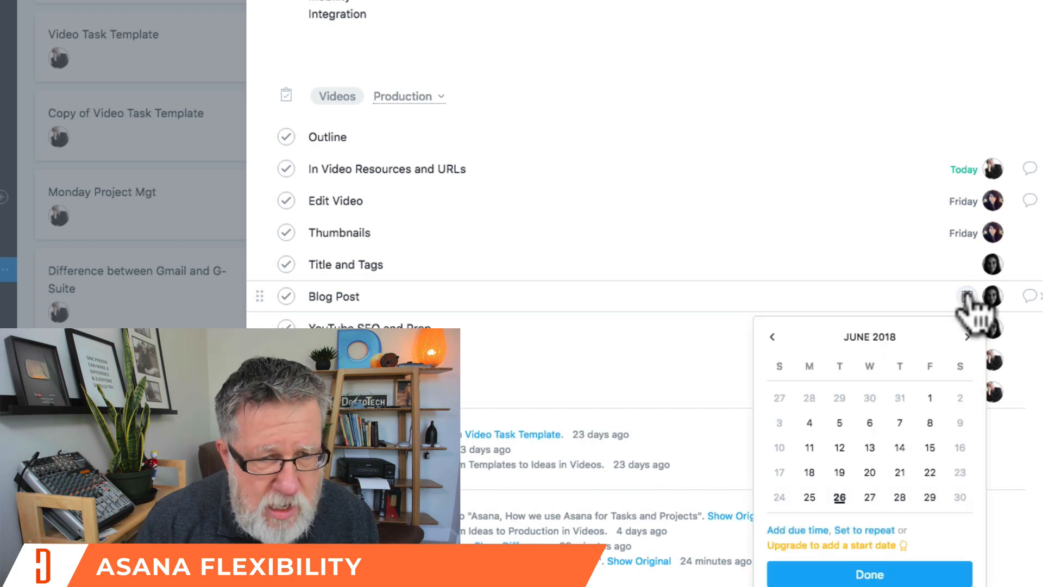
mouse_move(978, 371)
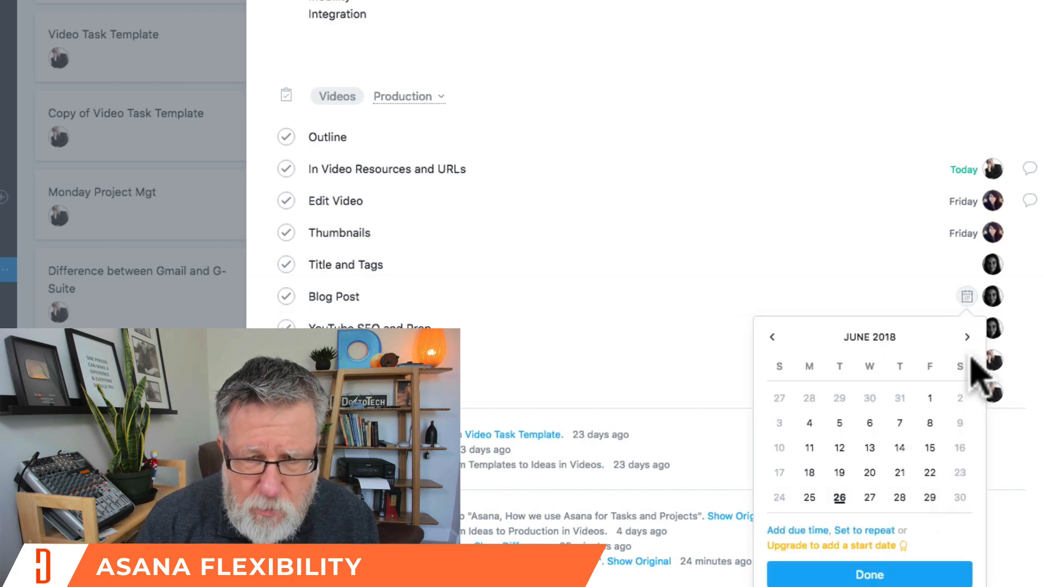
left_click(967, 336)
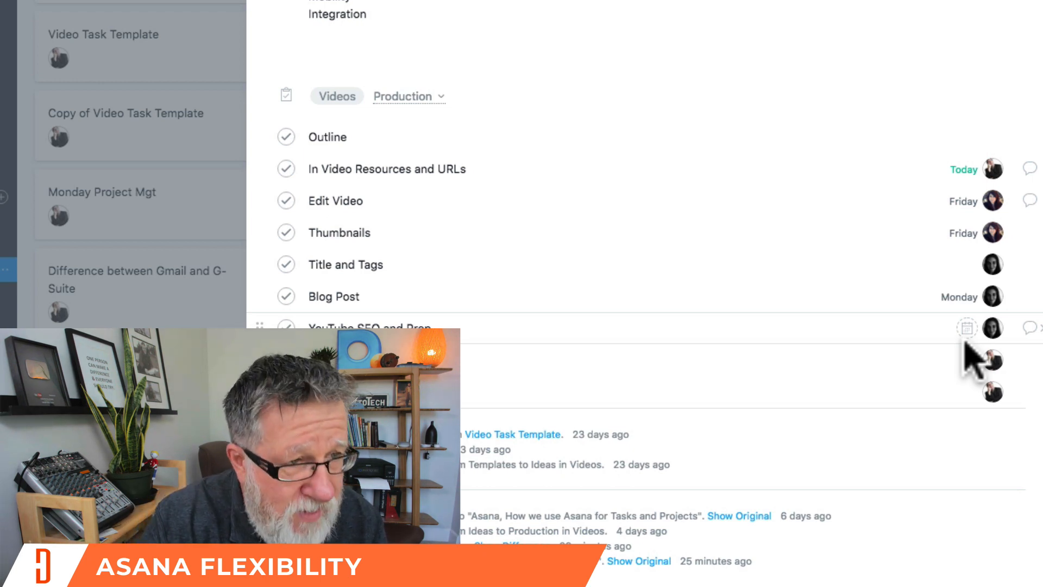
scroll("down", 3)
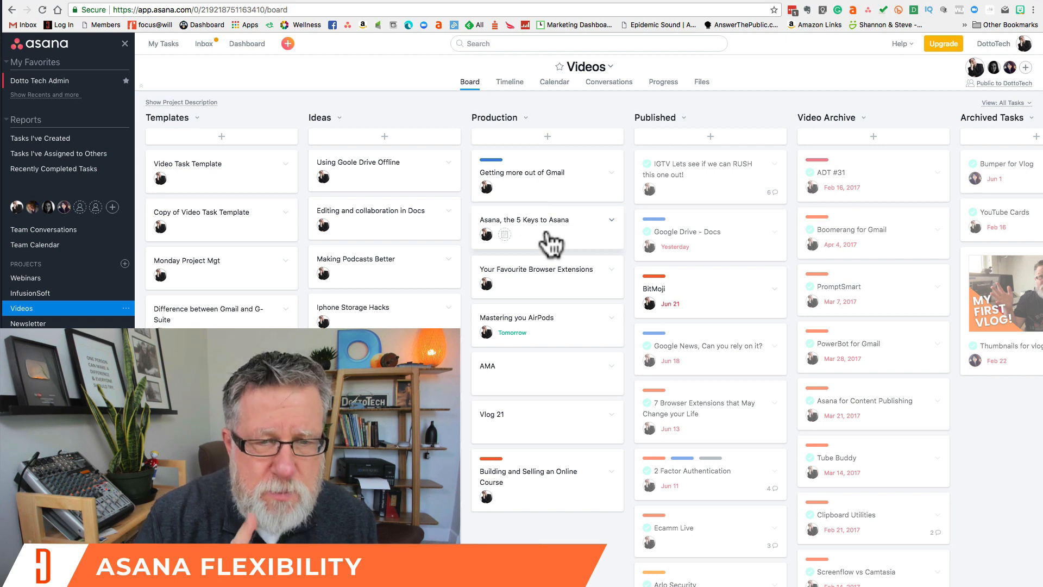
mouse_move(704, 242)
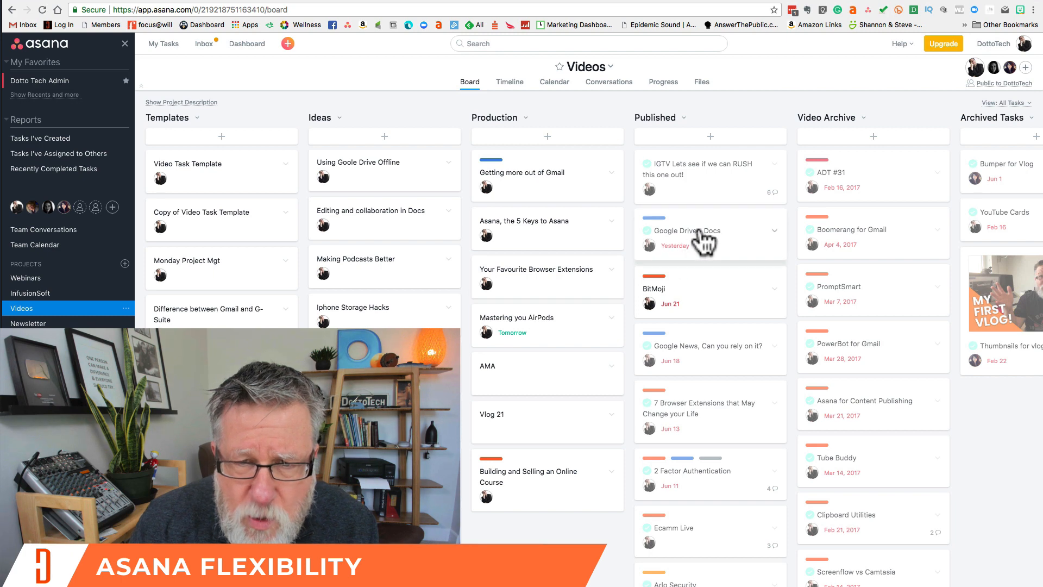
- Review the Google Drive - Docs task's completed subtasks and attached video files
left_click(686, 231)
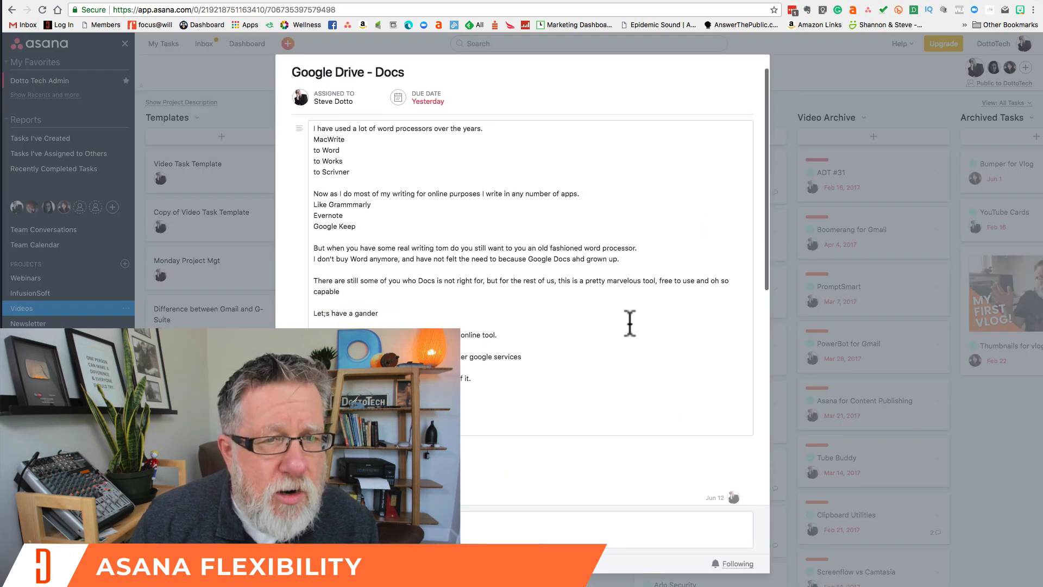
scroll("down", 3)
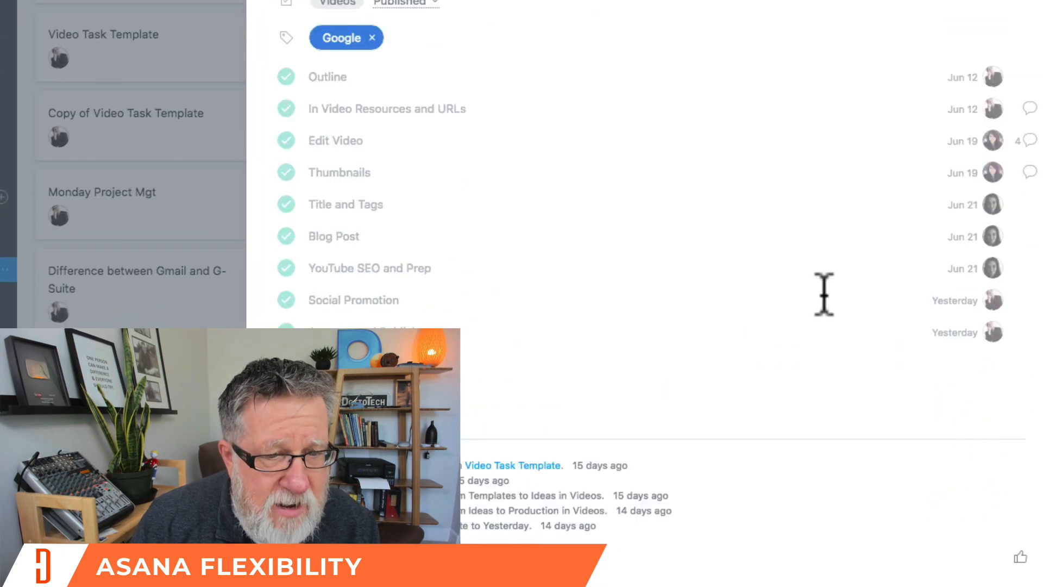
scroll("down", 3)
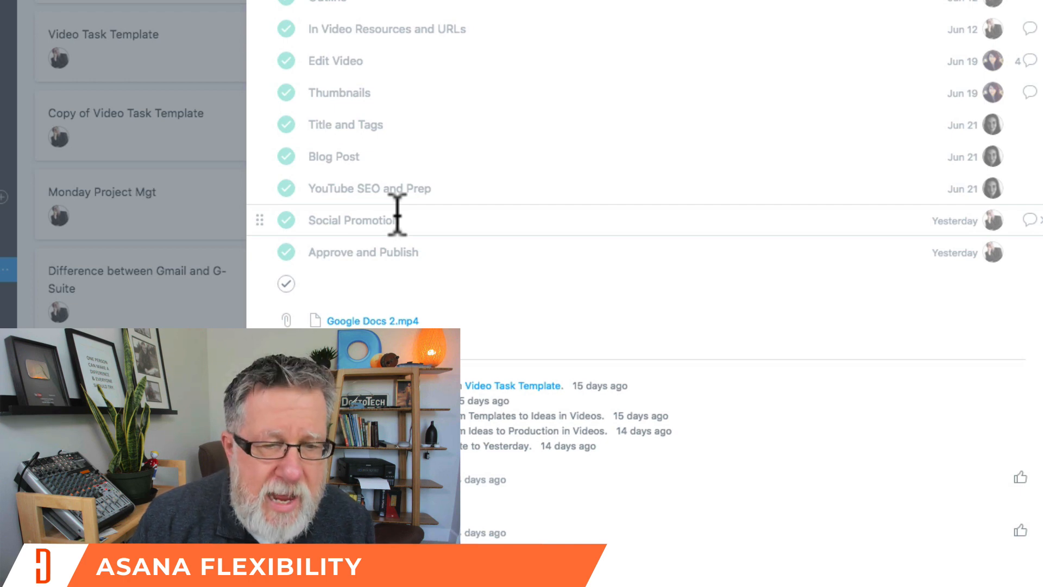
mouse_move(573, 57)
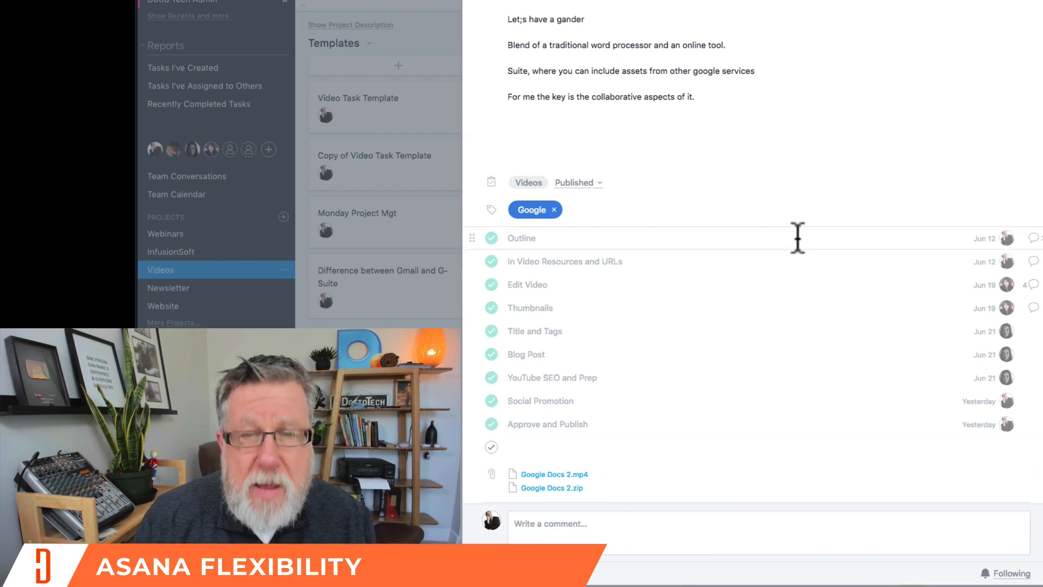
mouse_move(1035, 301)
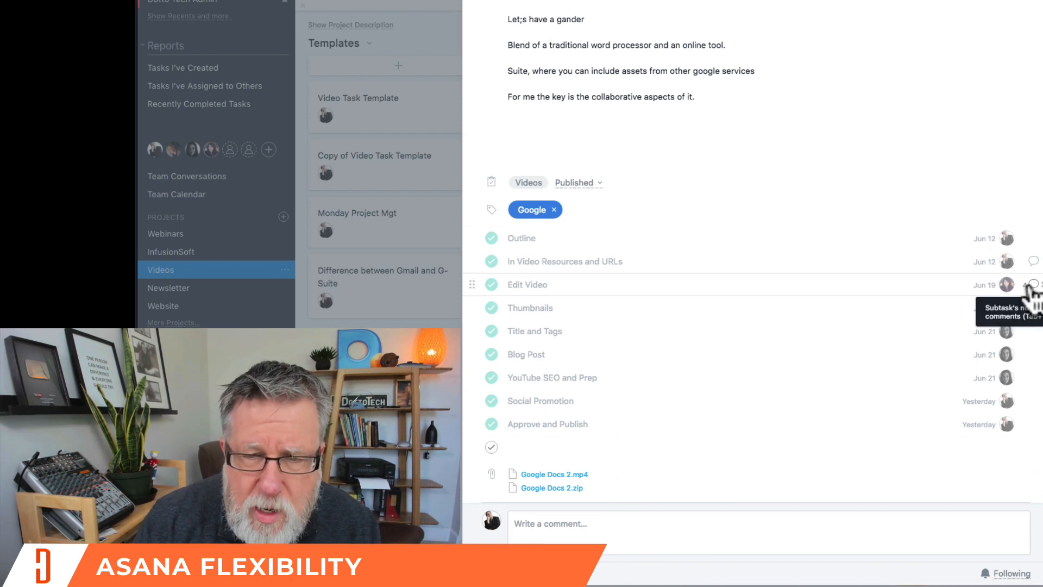
- View the Edit Video subtask with its completion and comment thread
left_click(527, 285)
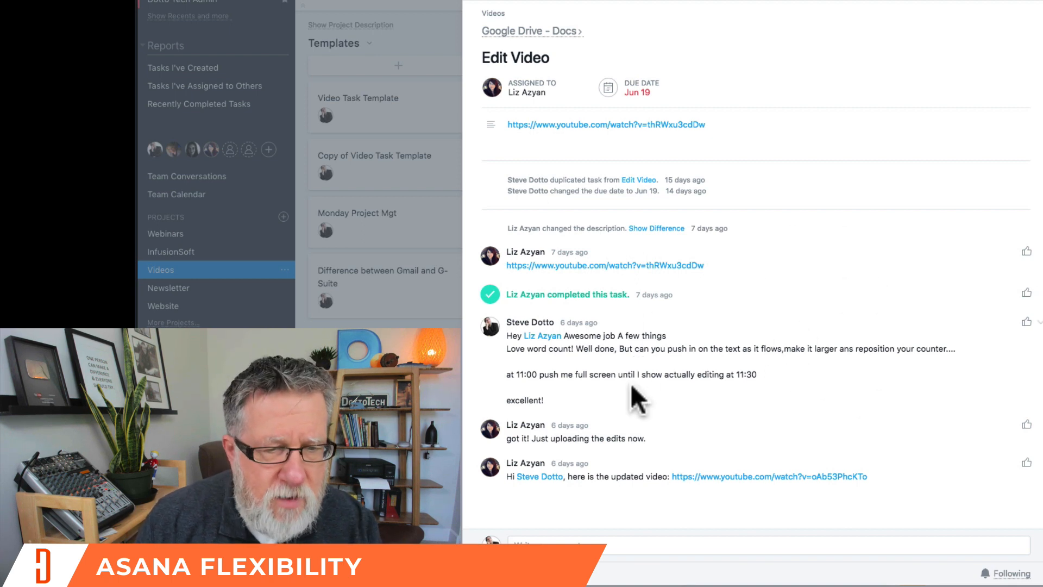
mouse_move(606, 416)
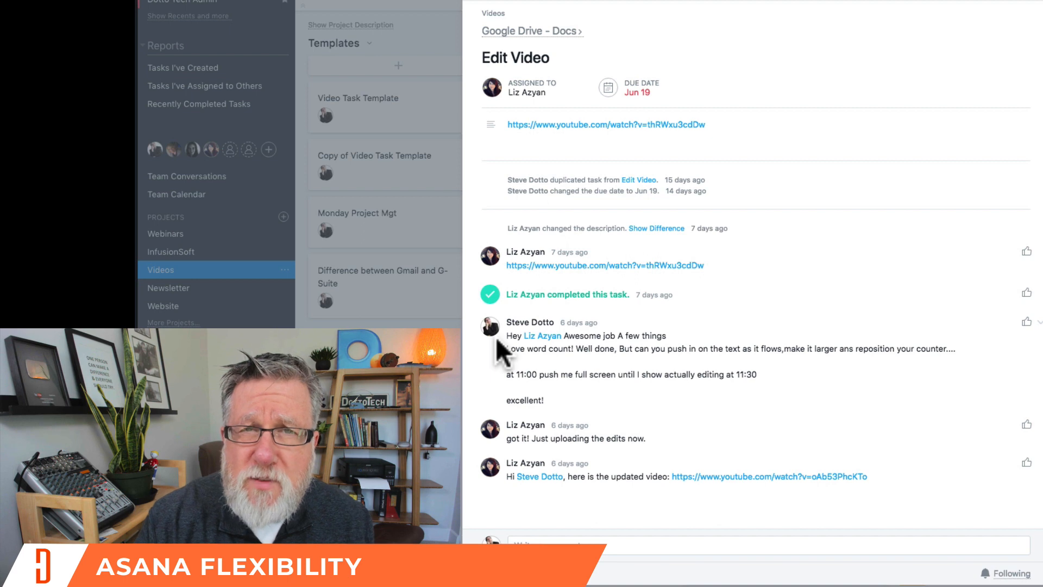
mouse_move(740, 394)
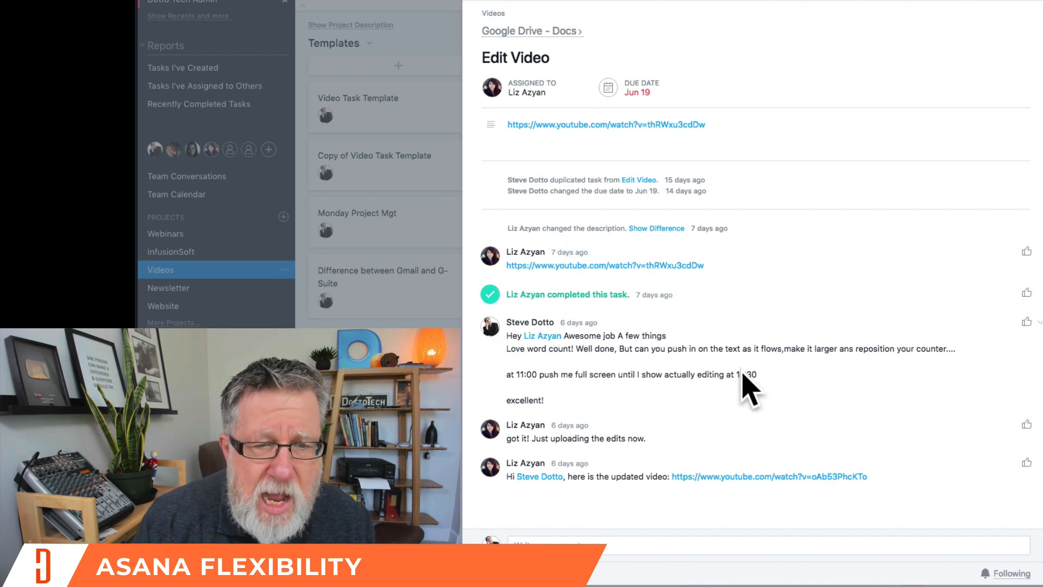
mouse_move(754, 378)
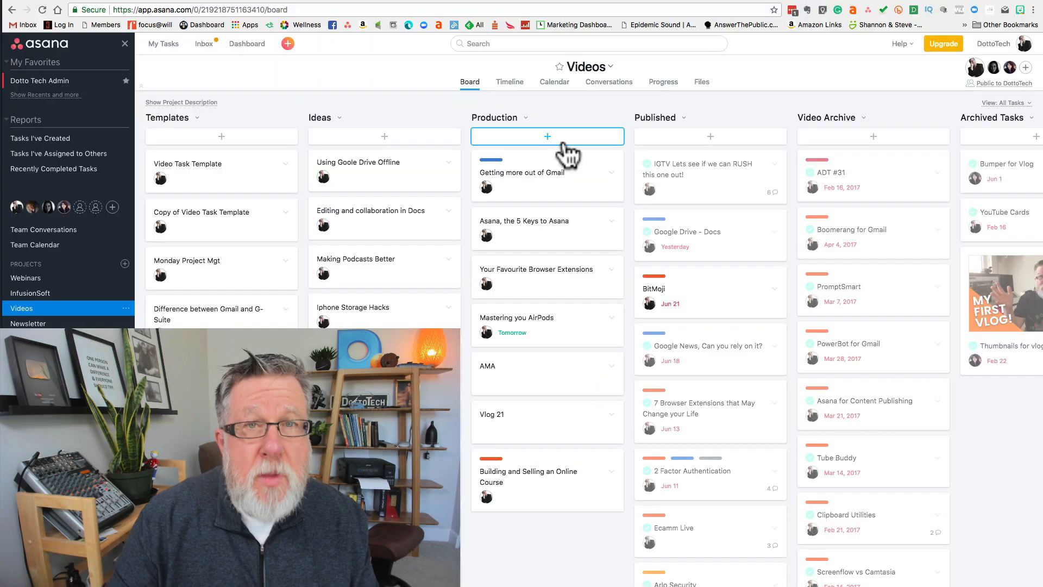
- Review the Asana Inbox notifications on followed work
left_click(203, 44)
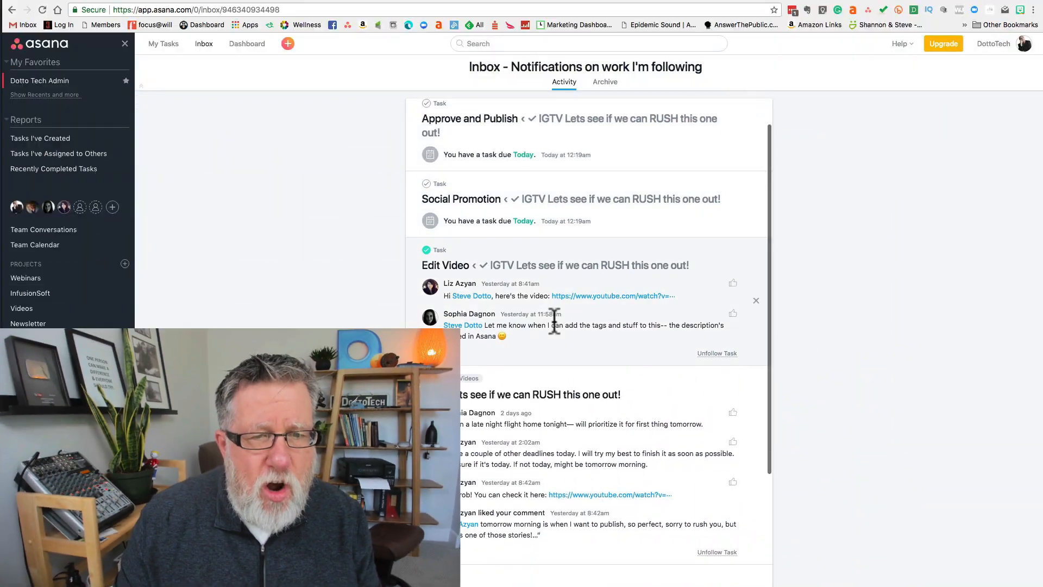
scroll("down", 3)
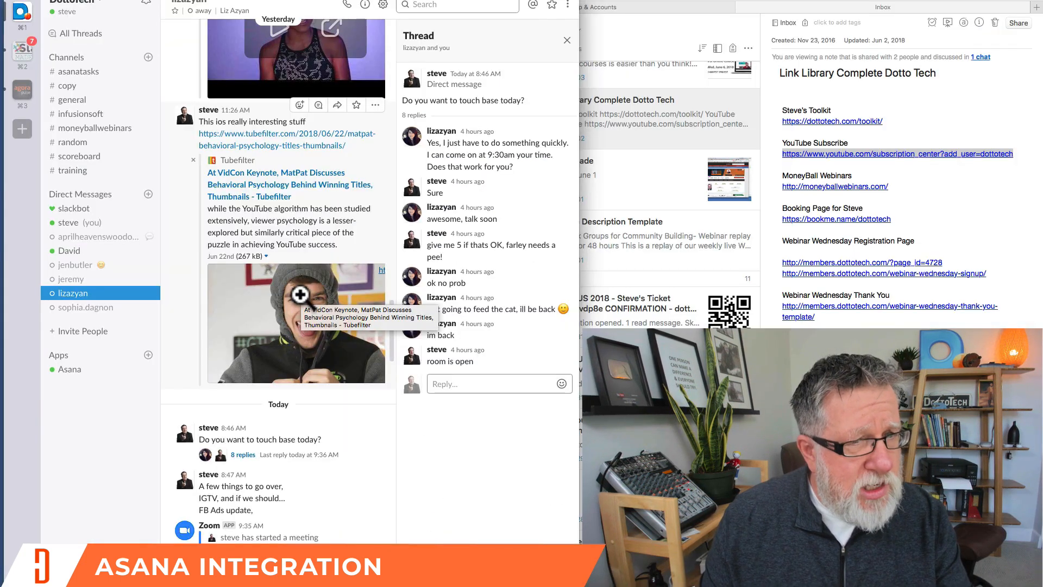
mouse_move(385, 263)
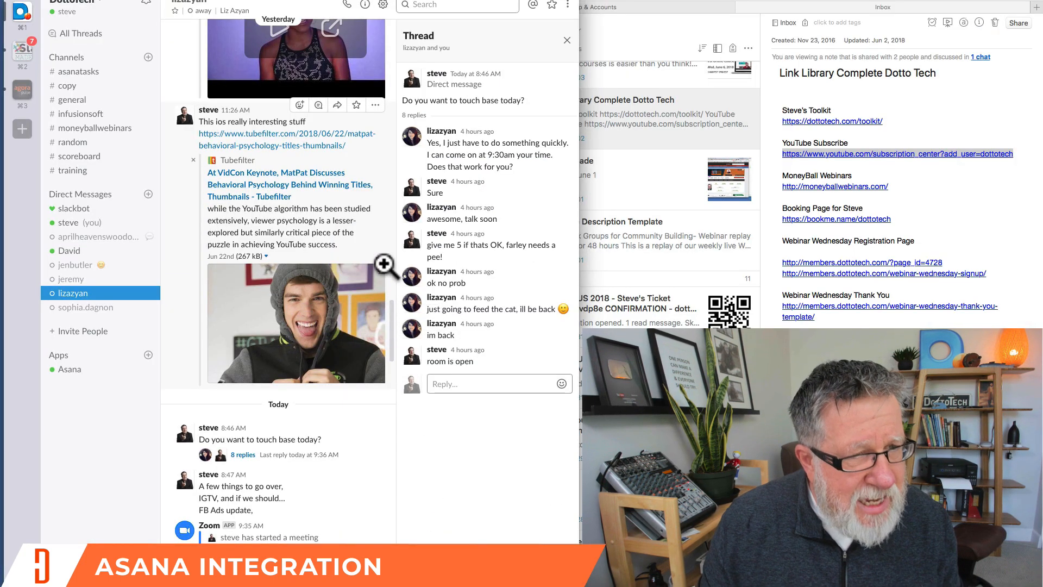
mouse_move(377, 213)
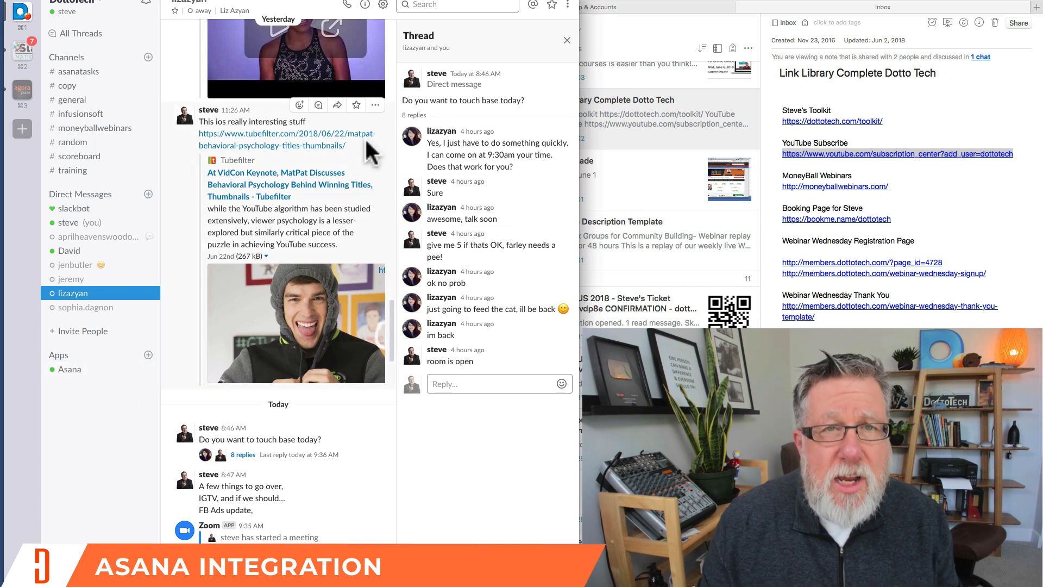
mouse_move(486, 42)
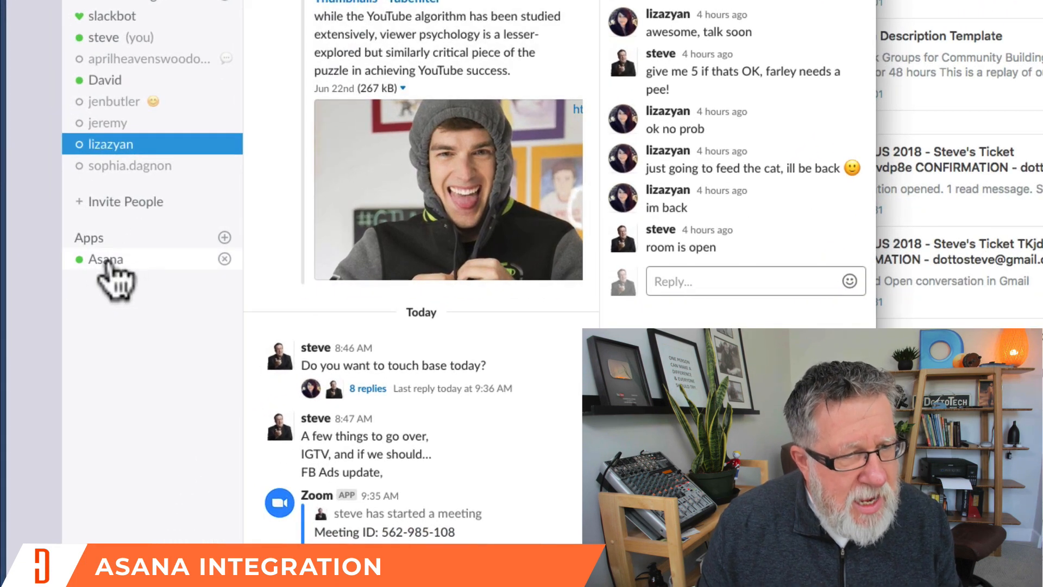
- View the Asana app feed in Slack, then launch Asana on the iPhone
left_click(105, 258)
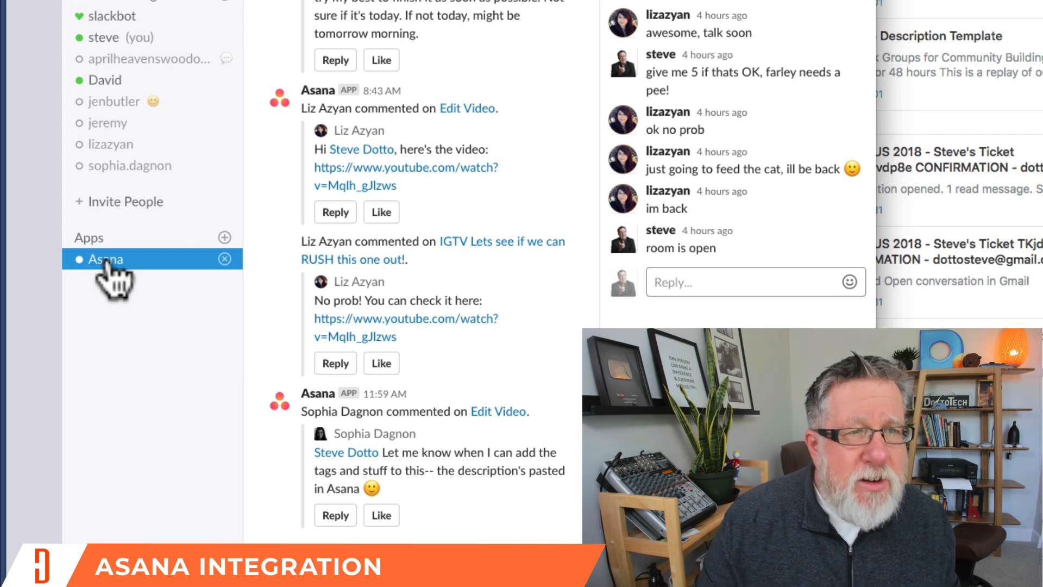
mouse_move(384, 173)
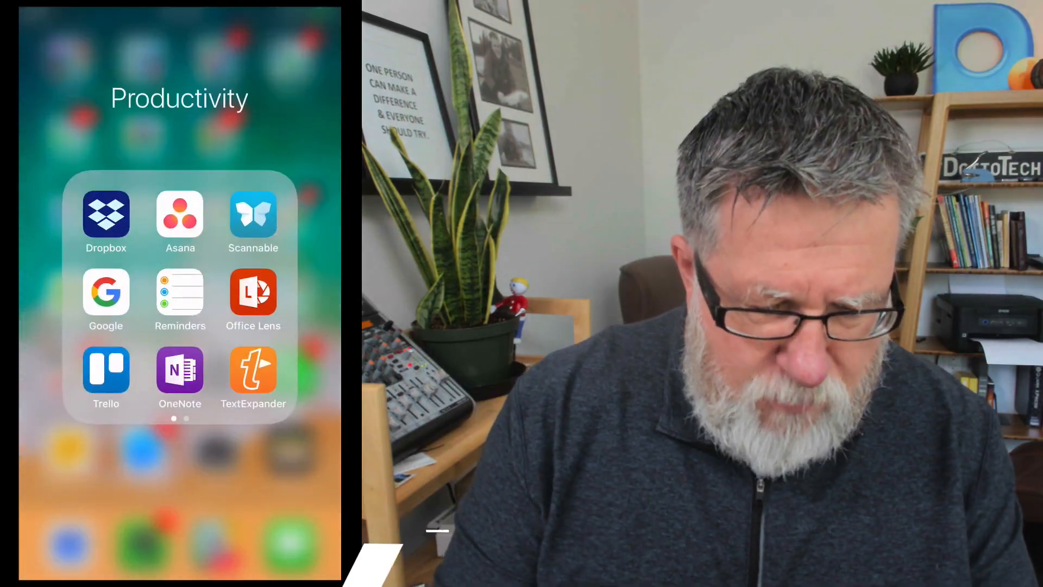
left_click(180, 215)
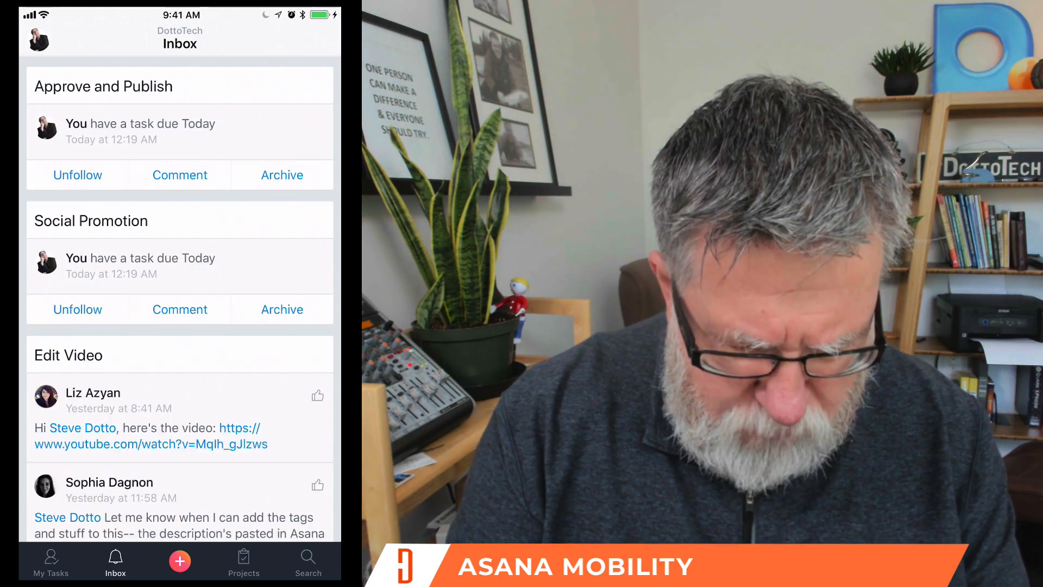
- Open the Videos project board on the phone and move to the Production column
left_click(243, 560)
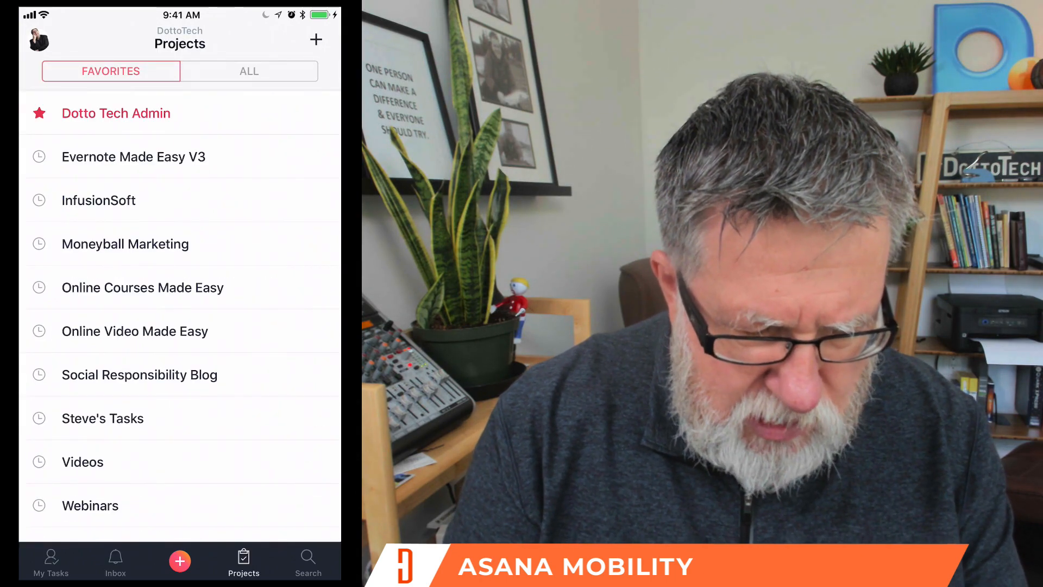
left_click(83, 462)
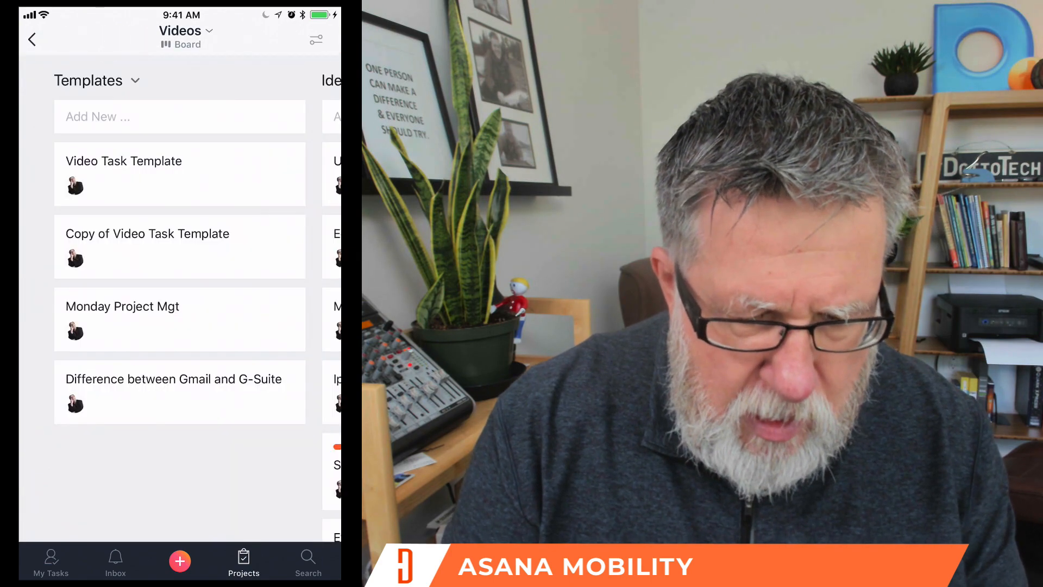
scroll("right", 3)
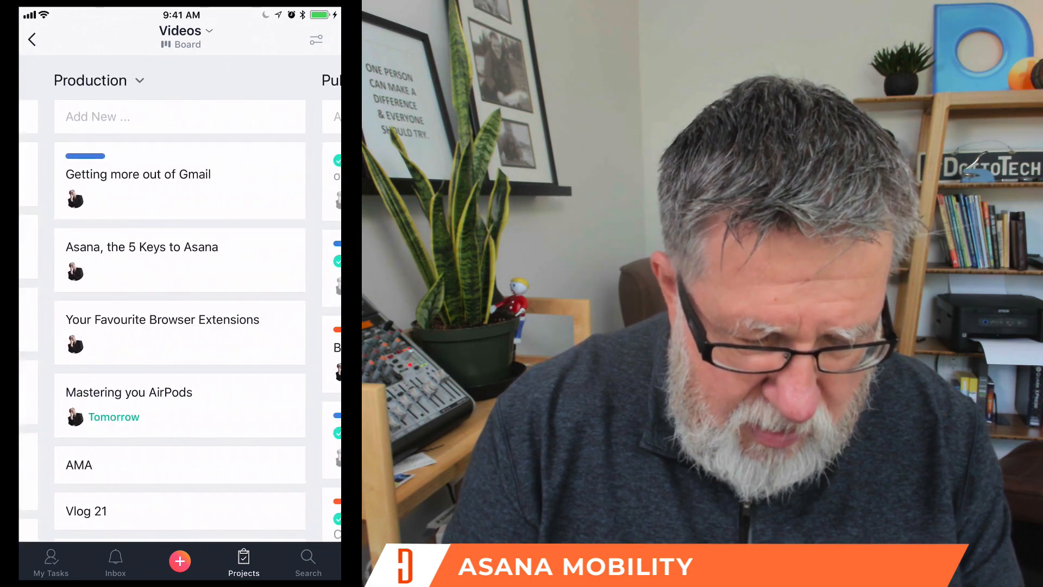
- Dictate 'Be sure to add an excellent wrap to this video' into the 5 Keys task description and save
left_click(141, 247)
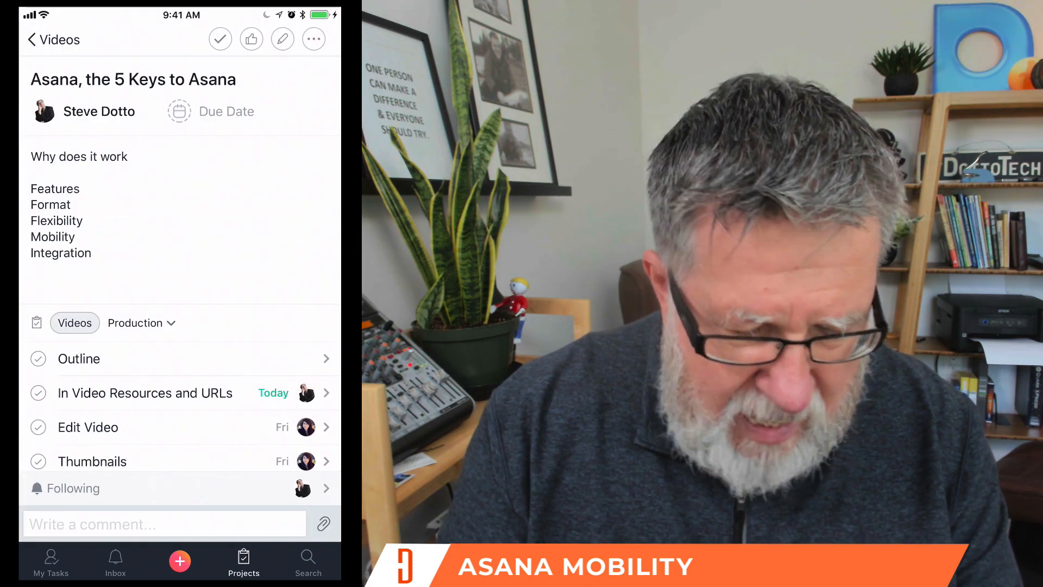
left_click(283, 40)
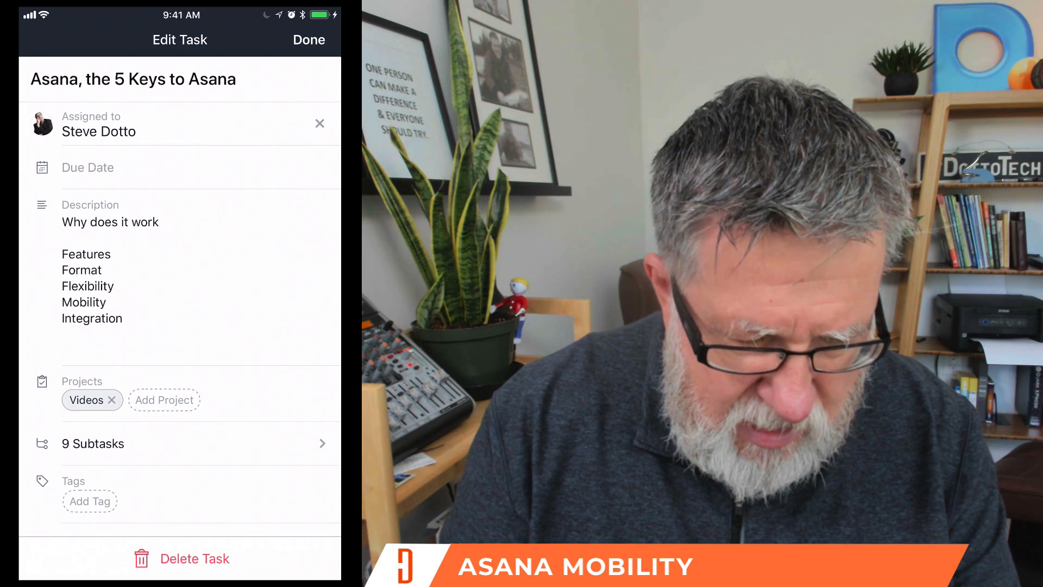
left_click(110, 221)
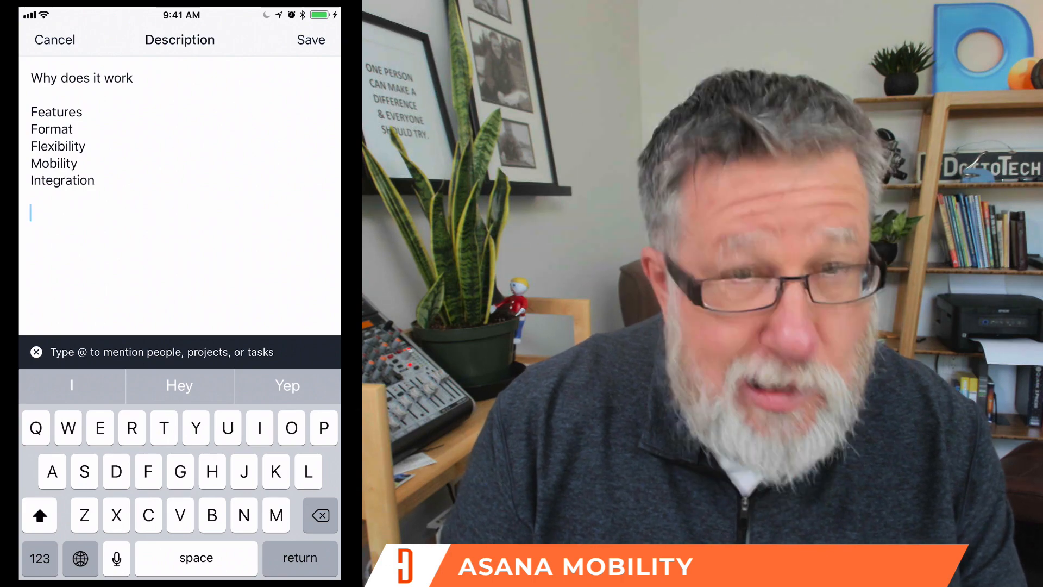
left_click(113, 558)
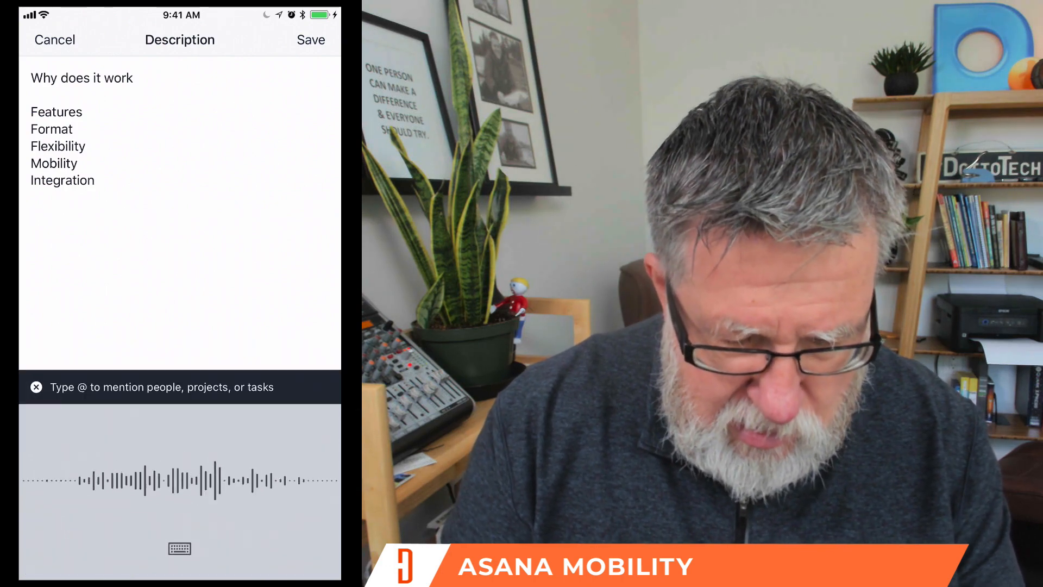
type("Be sure to add an")
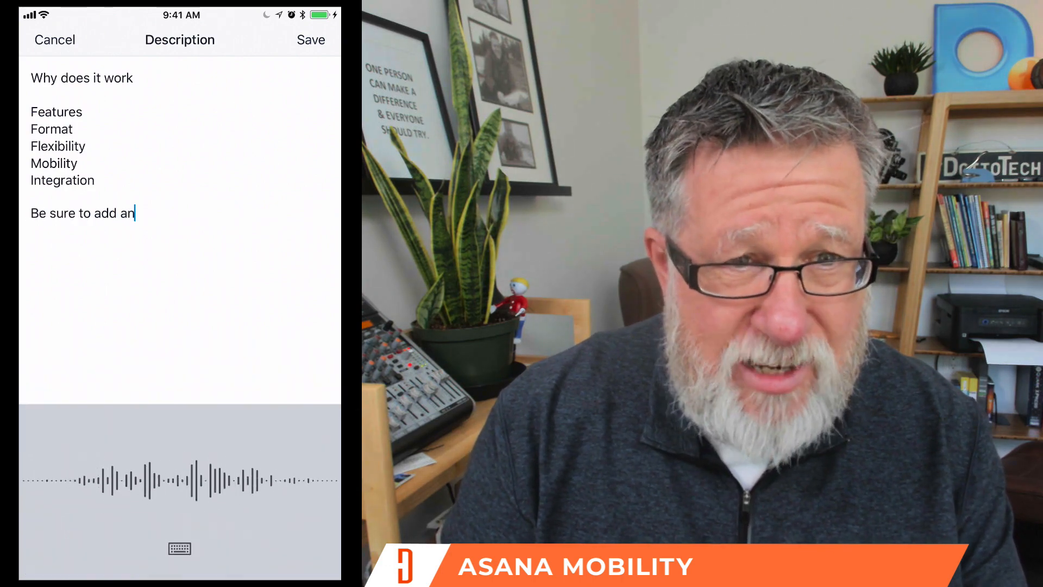
type("excellent wrap to this")
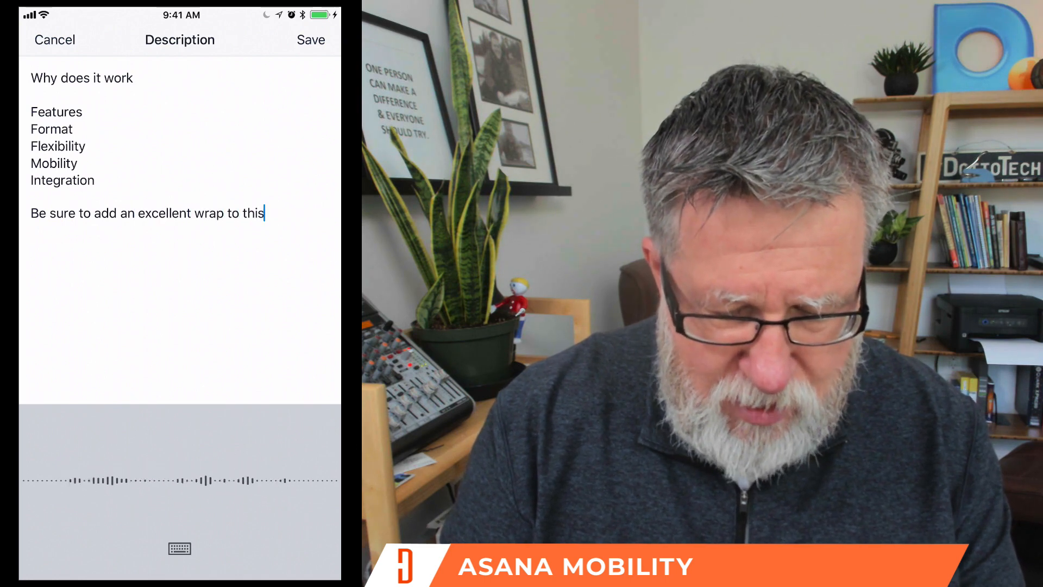
type("video")
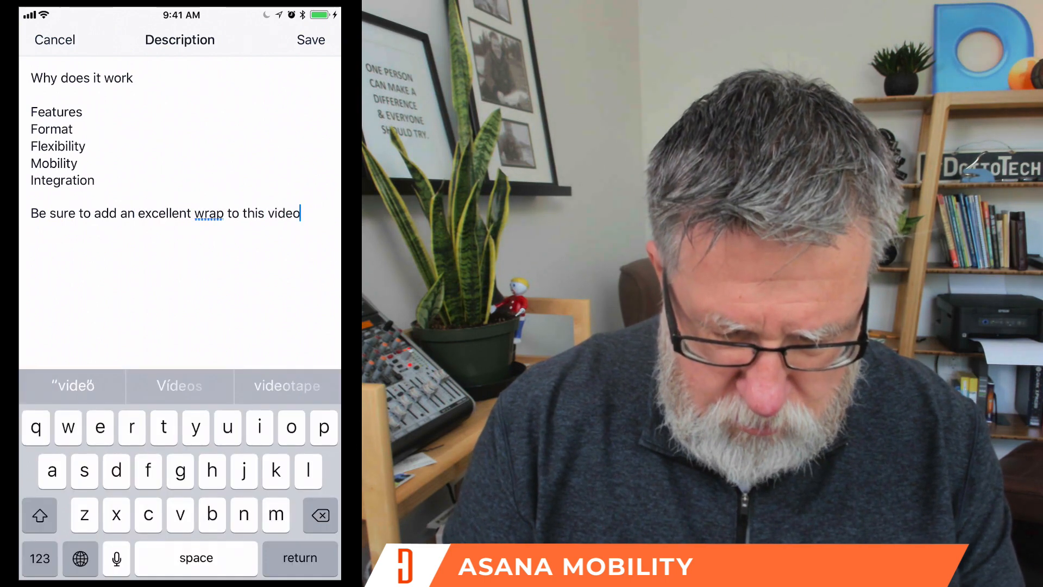
left_click(311, 39)
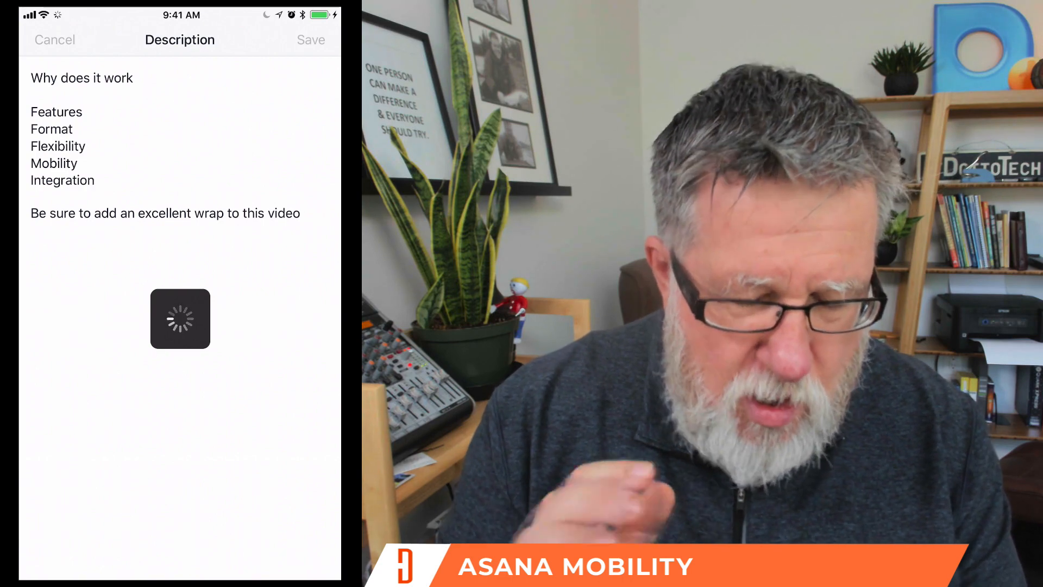
- Save the task description edit, return to Inbox, and show My Tasks with Outline and Approve and Publish tasks
left_click(311, 39)
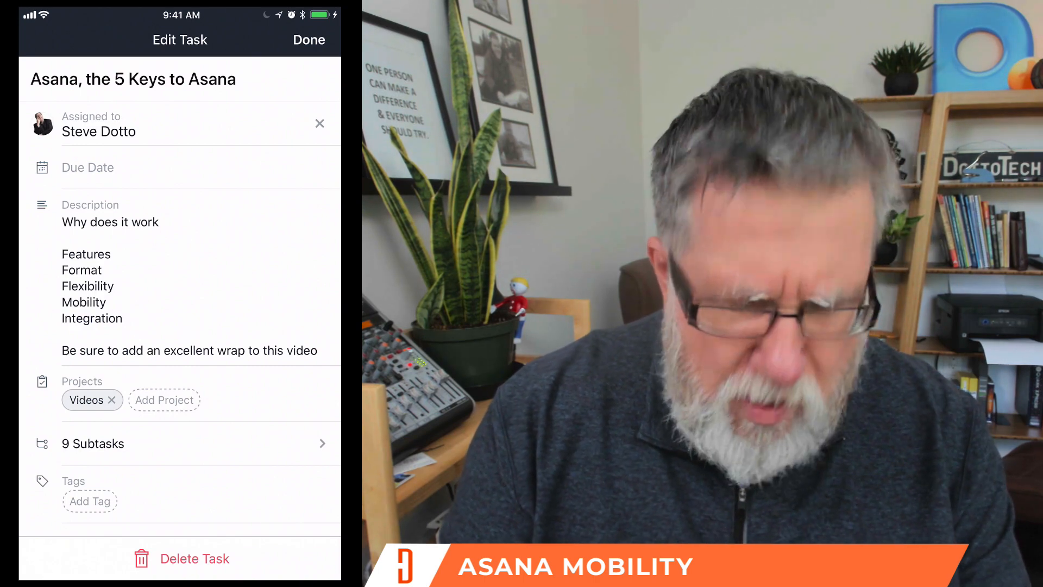
left_click(309, 39)
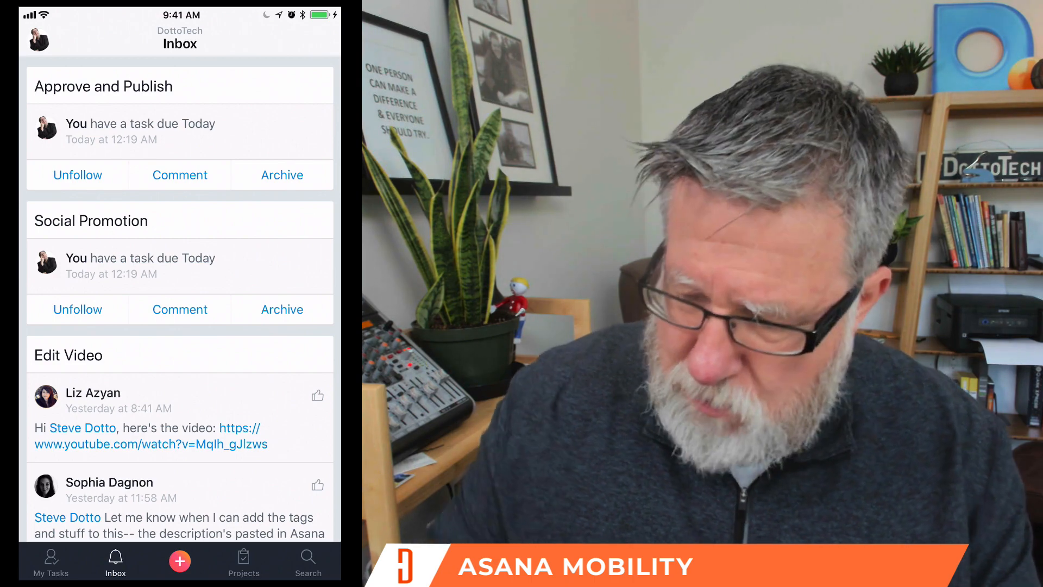
left_click(51, 569)
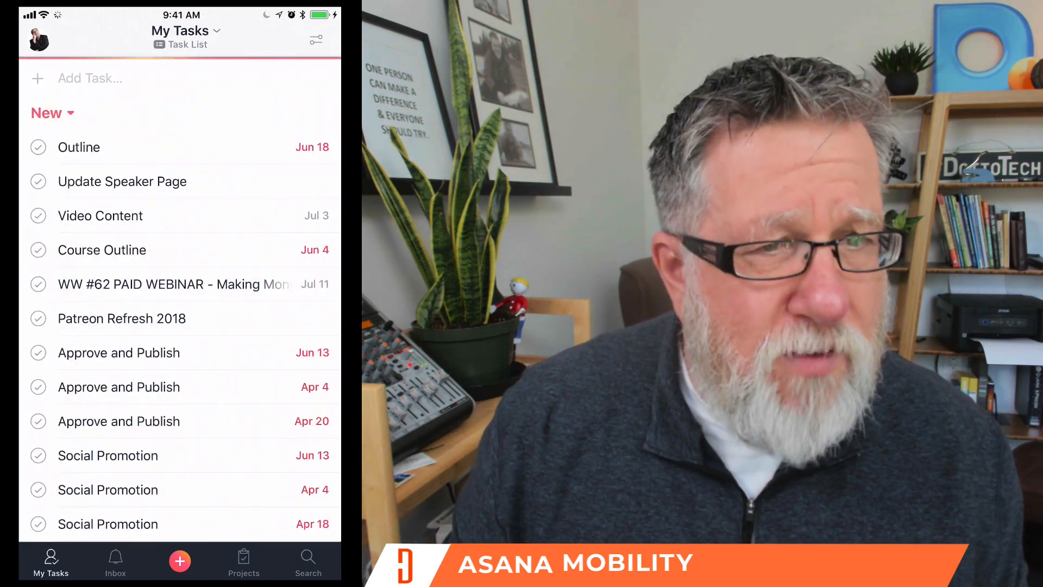